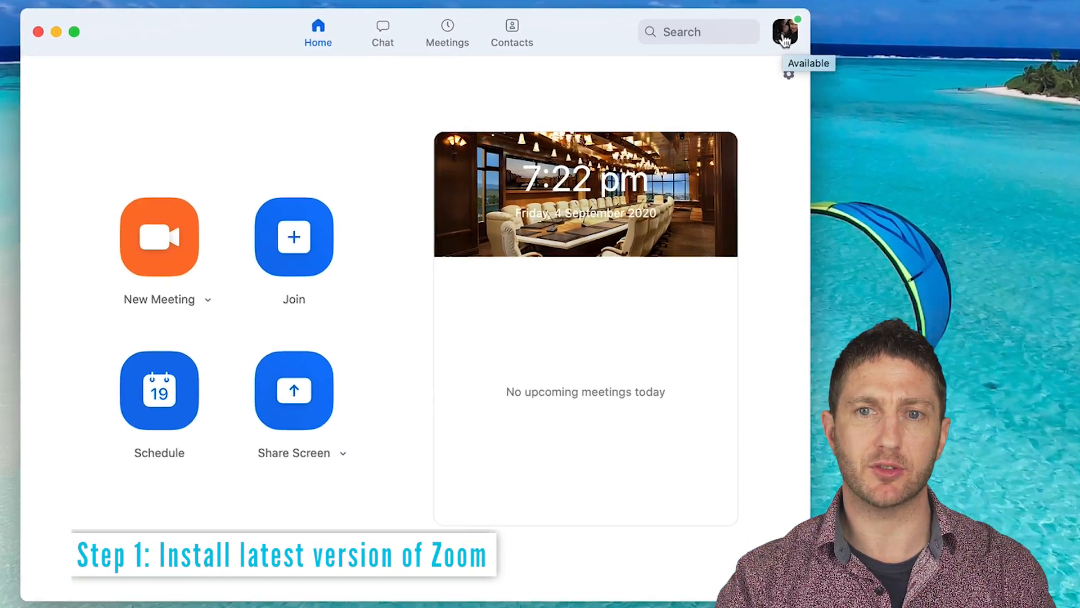
Step: Check for updates from the profile menu and confirm version 5.2.2 is current
{"action": "left_click", "coordinate": [785, 31]}
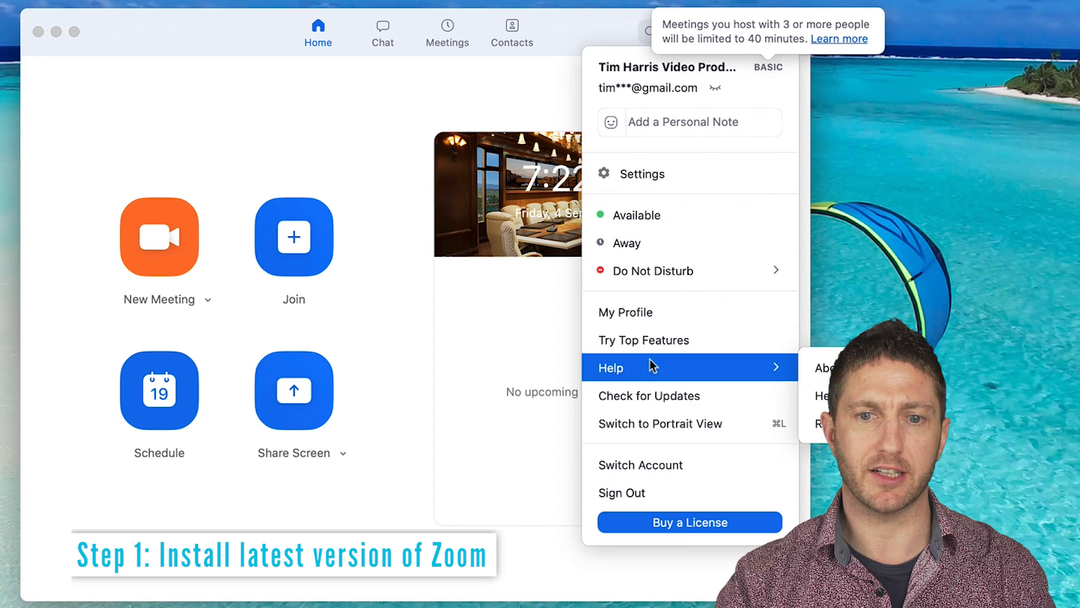
{"action": "left_click", "coordinate": [648, 395]}
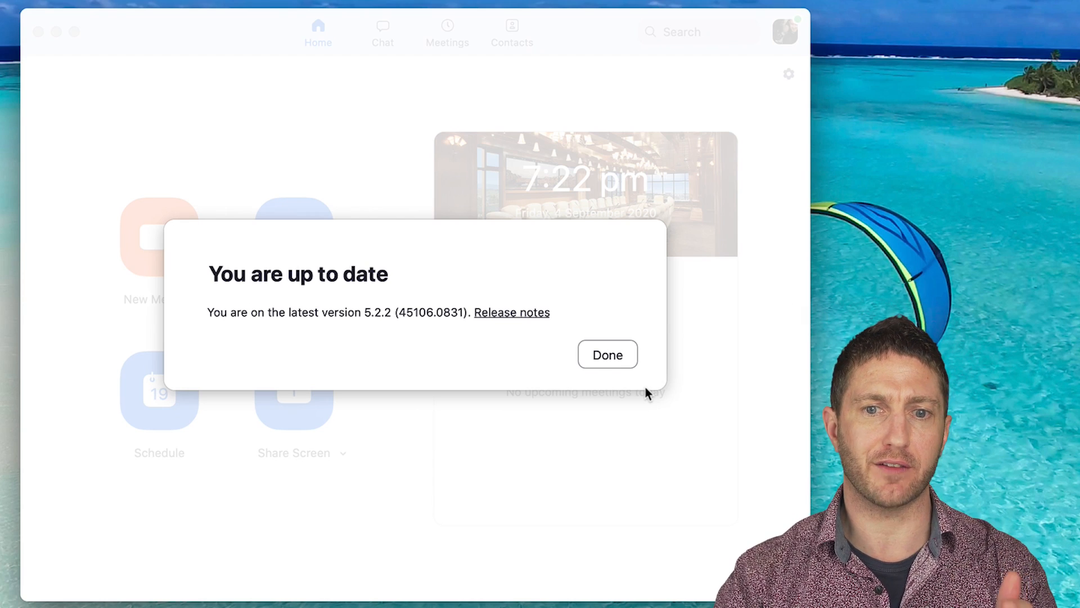
{"action": "mouse_move", "coordinate": [388, 359]}
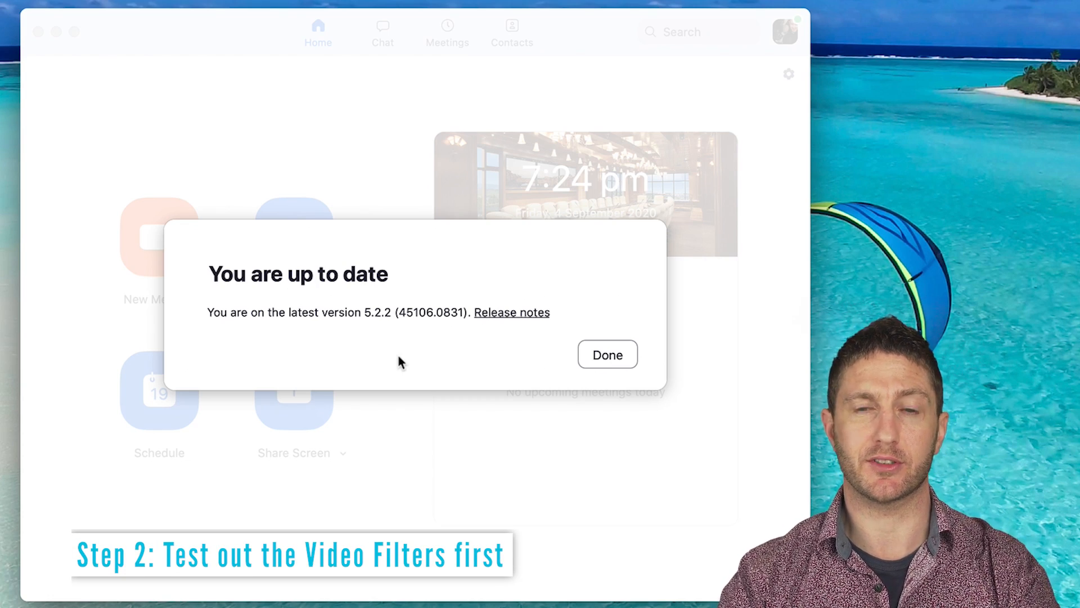
Step: Dismiss the update notice and open Settings to Background & Filters and its filter tabs
{"action": "left_click", "coordinate": [607, 354]}
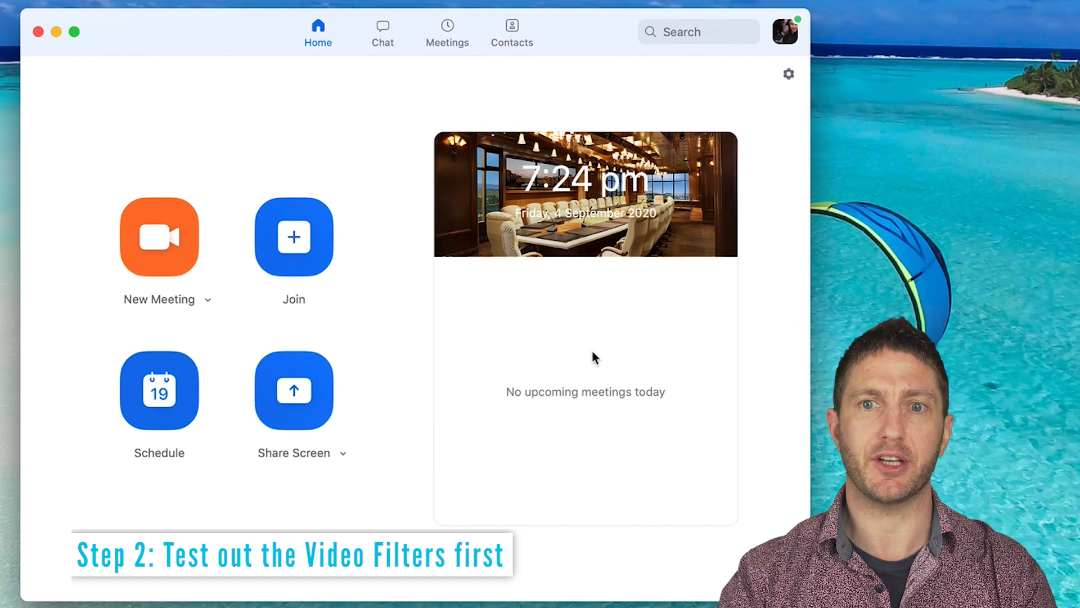
{"action": "left_click", "coordinate": [788, 74]}
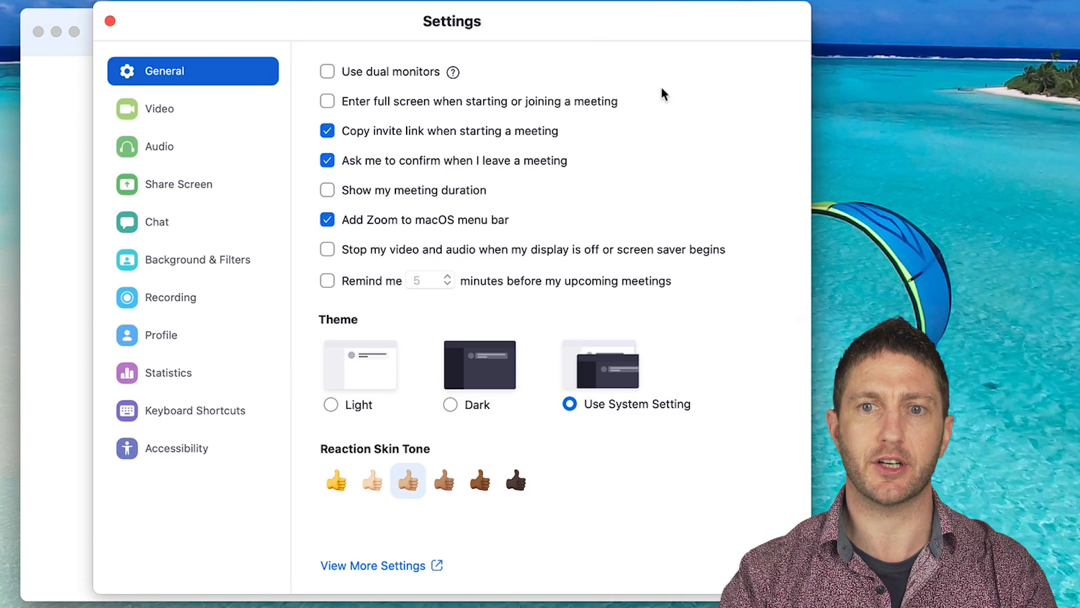
{"action": "mouse_move", "coordinate": [193, 260]}
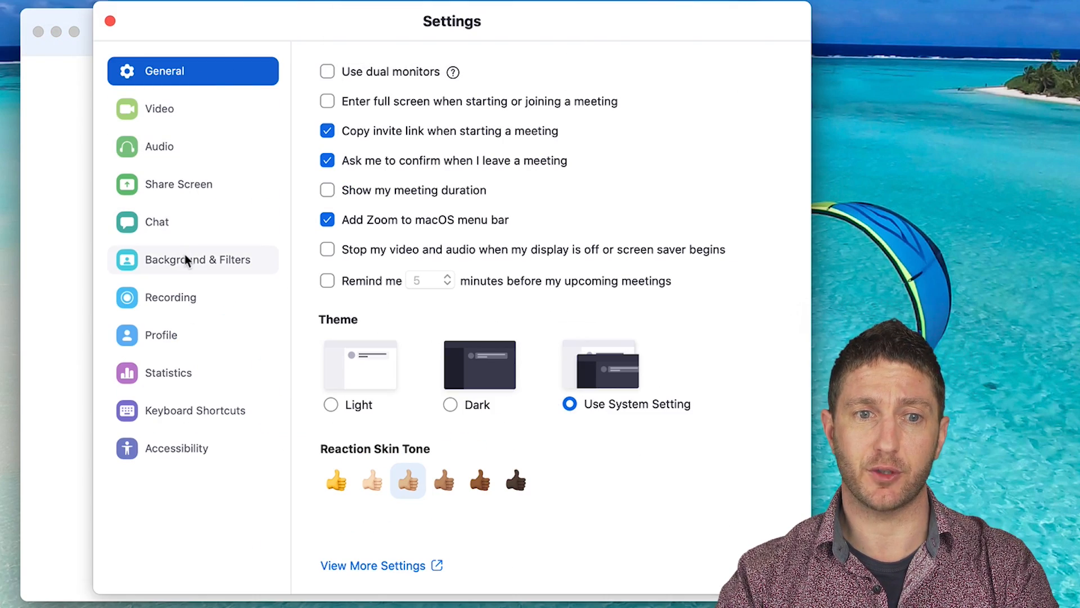
{"action": "left_click", "coordinate": [197, 258]}
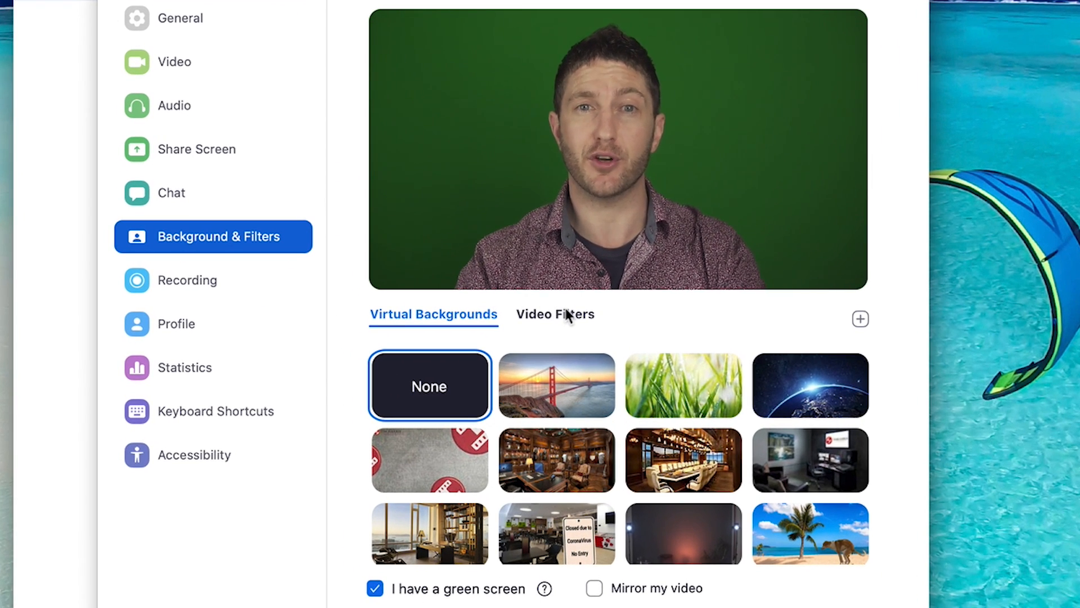
{"action": "left_click", "coordinate": [554, 314]}
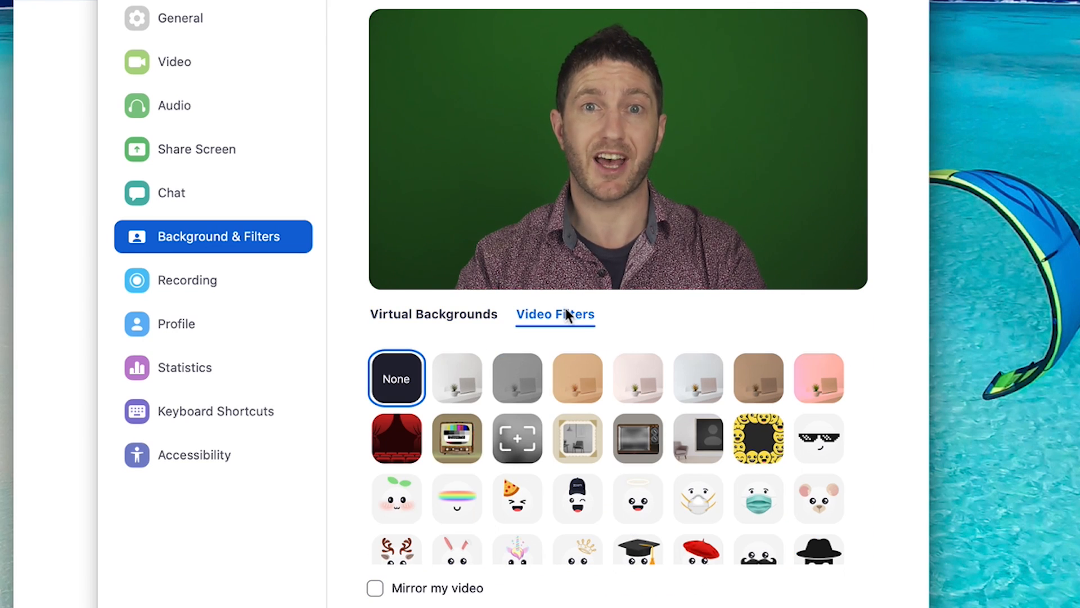
{"action": "left_click", "coordinate": [433, 314]}
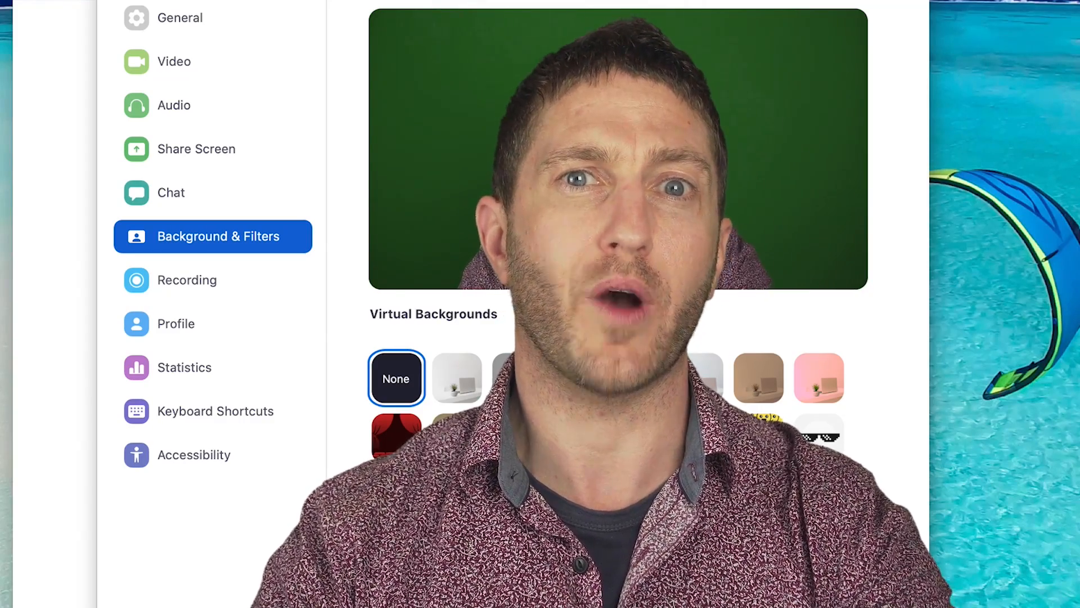
Step: Preview the warm tan, pale pink and cool light tint video filters
{"action": "left_click", "coordinate": [554, 314]}
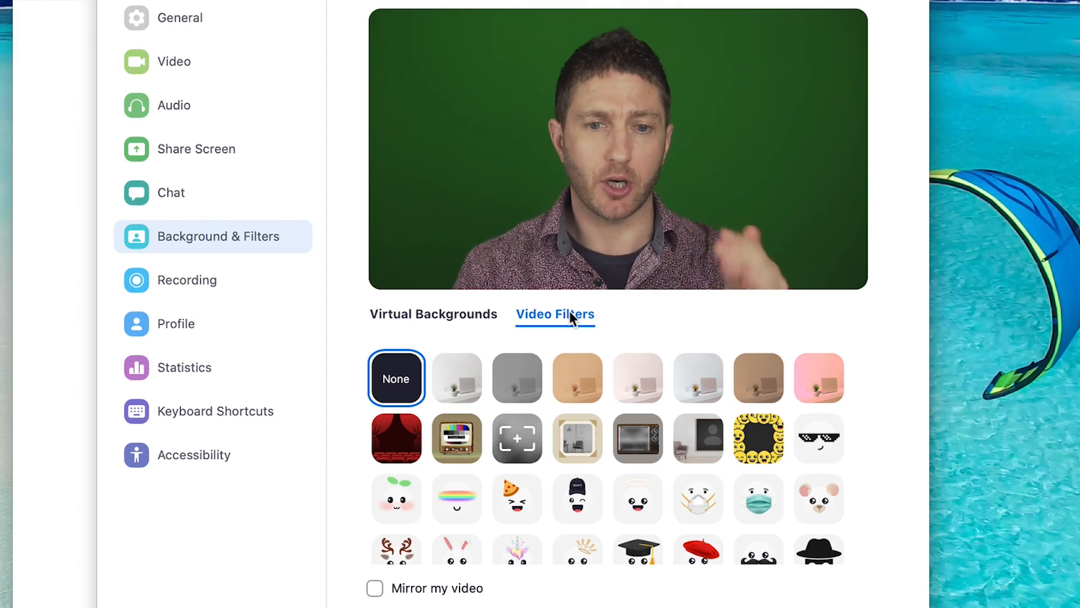
{"action": "left_click", "coordinate": [577, 377]}
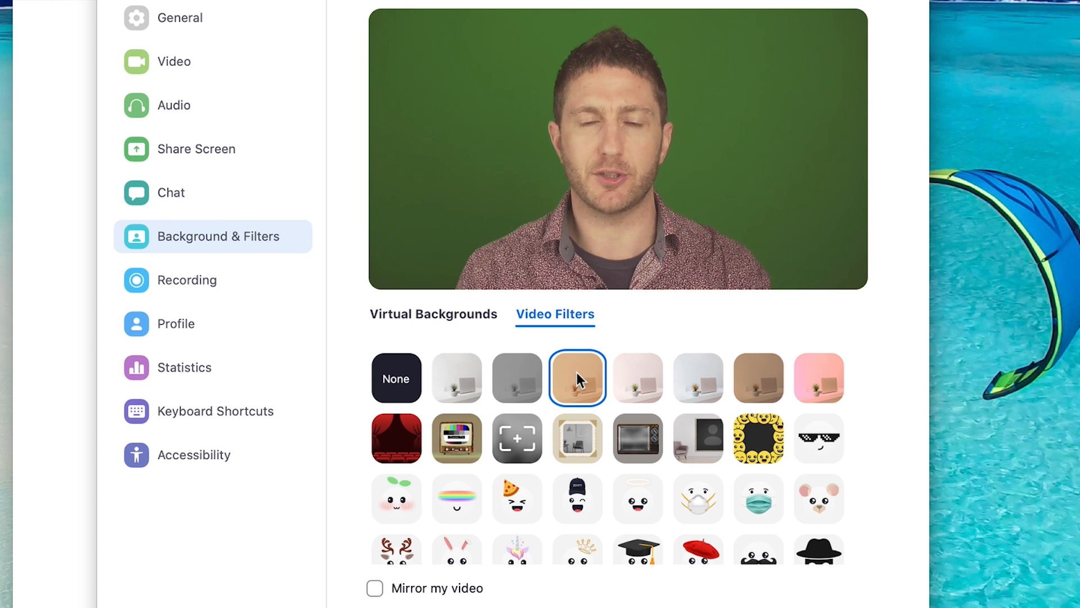
{"action": "left_click", "coordinate": [637, 377]}
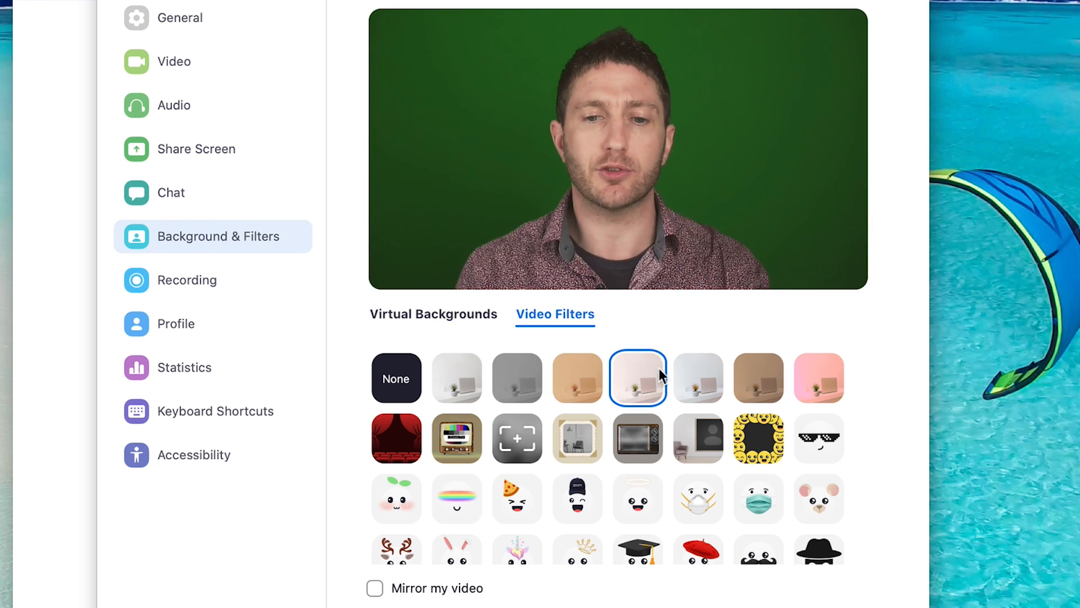
{"action": "left_click", "coordinate": [697, 378]}
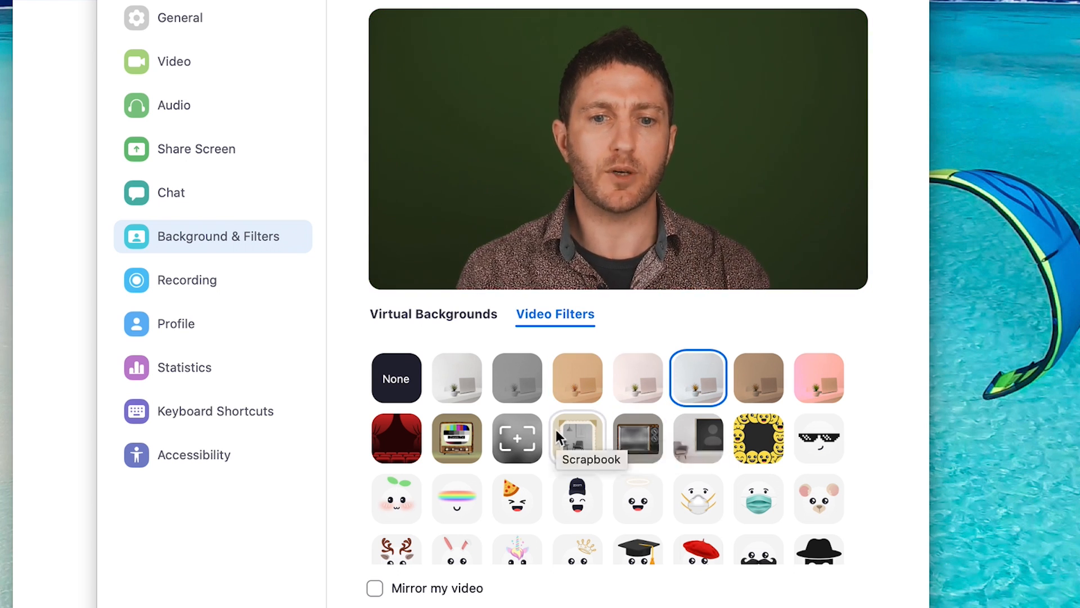
Step: Try Scrapbook, retro TV, wall frame and face mask, leaving the Graduation cap on
{"action": "left_click", "coordinate": [577, 439]}
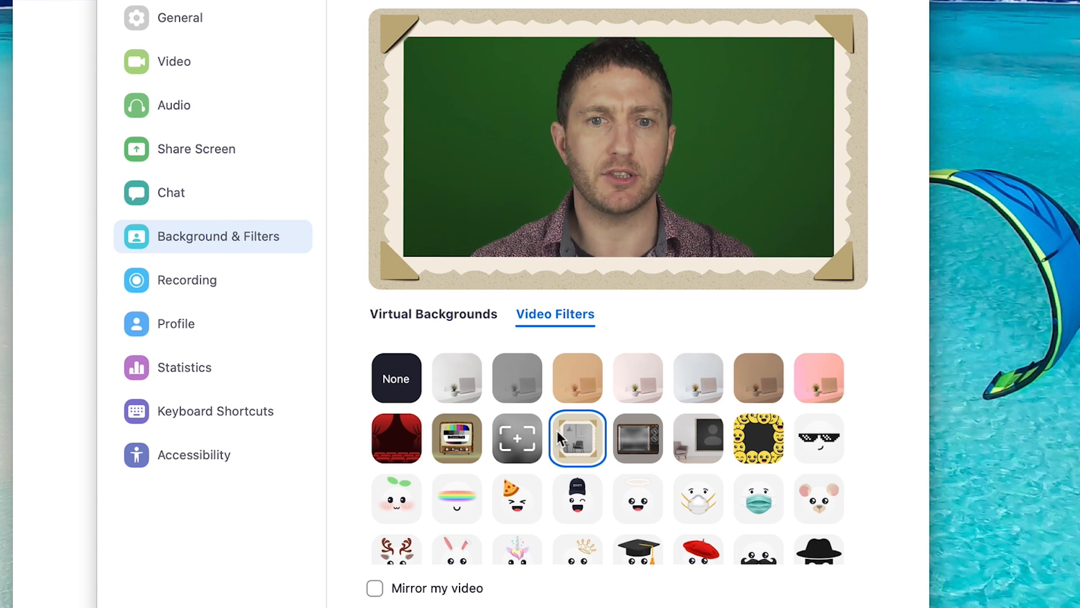
{"action": "left_click", "coordinate": [637, 439]}
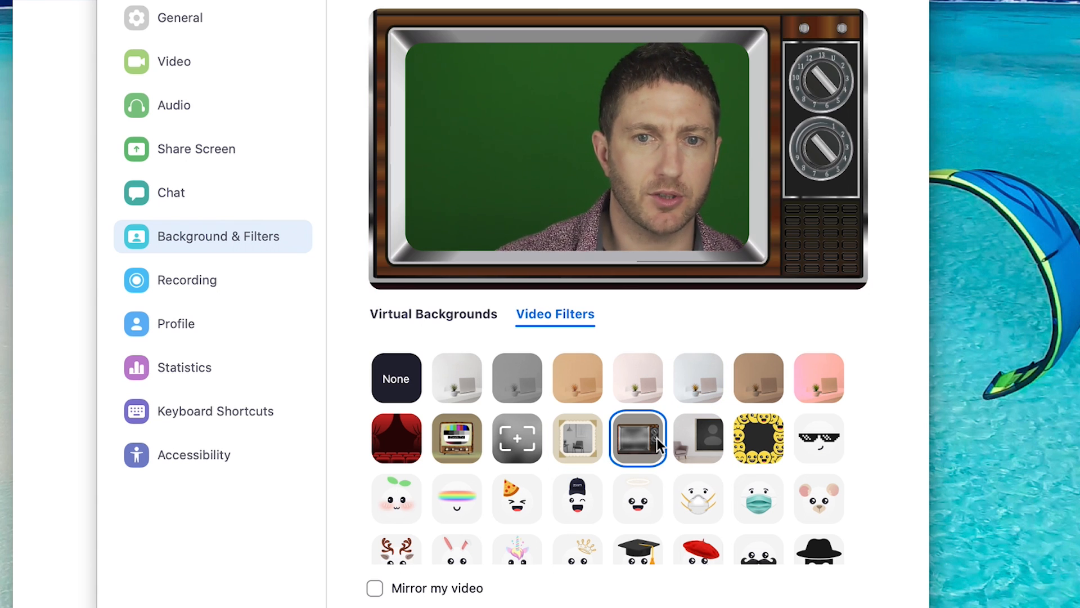
{"action": "left_click", "coordinate": [697, 438]}
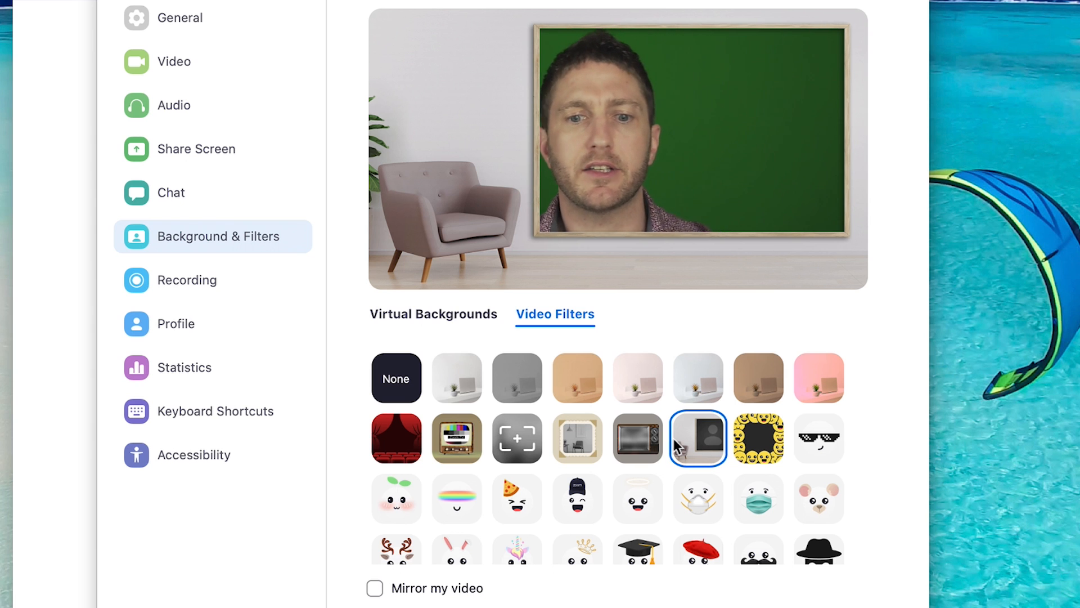
{"action": "left_click", "coordinate": [697, 498]}
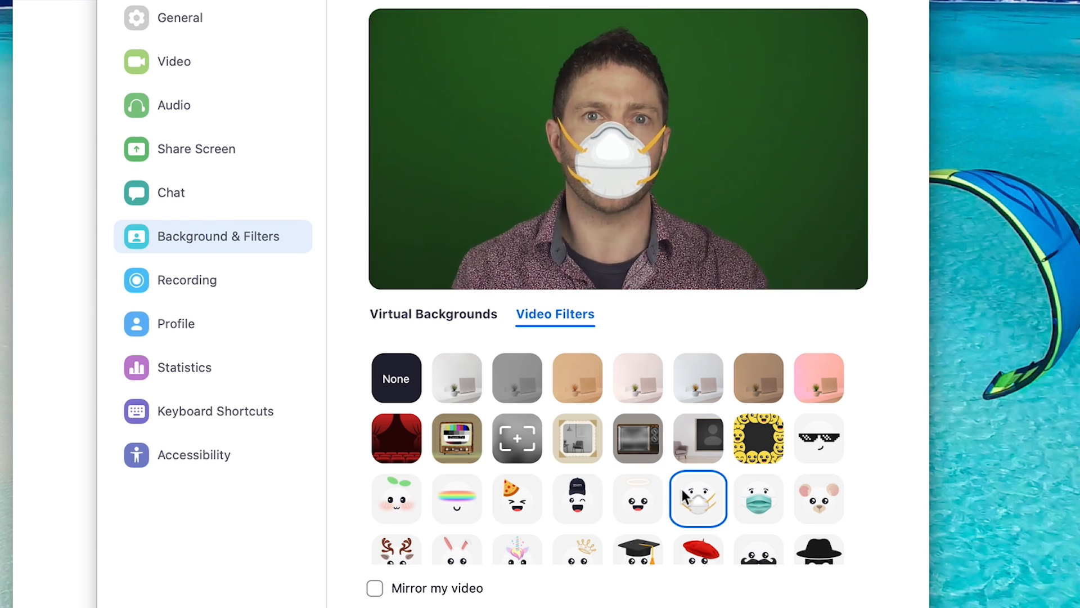
{"action": "left_click", "coordinate": [637, 548]}
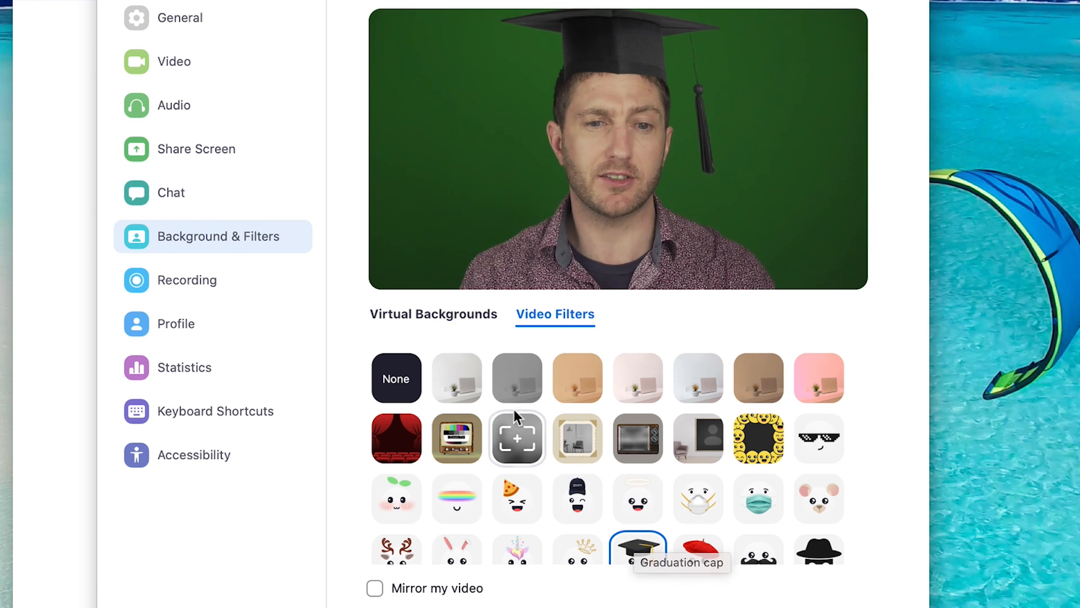
{"action": "left_click", "coordinate": [433, 314]}
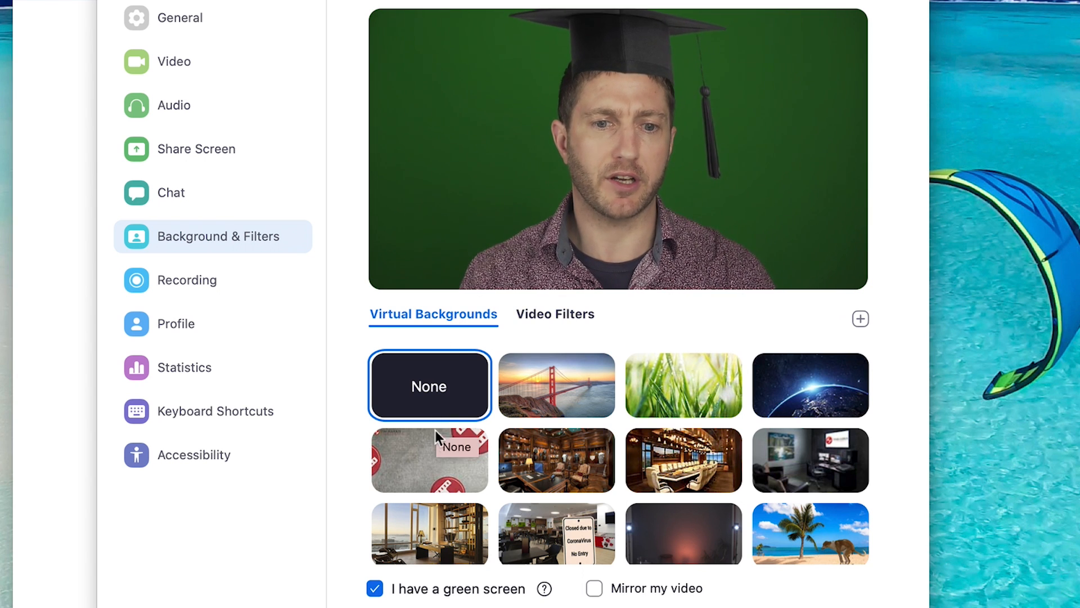
Step: Use the grey red-logo backdrop, try the TV frame, then set filters to None
{"action": "left_click", "coordinate": [429, 459]}
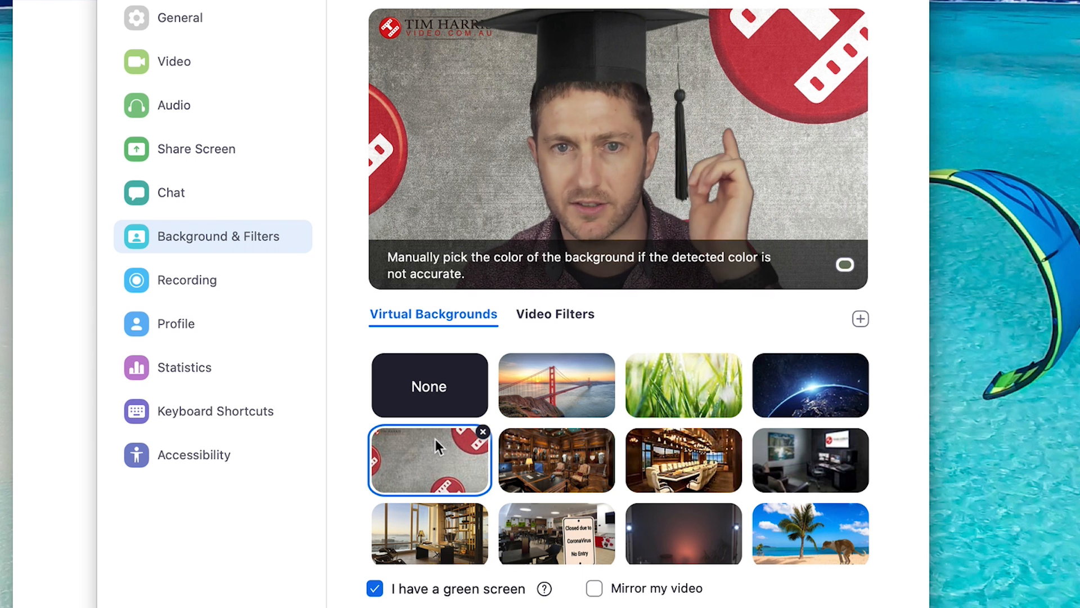
{"action": "mouse_move", "coordinate": [475, 406]}
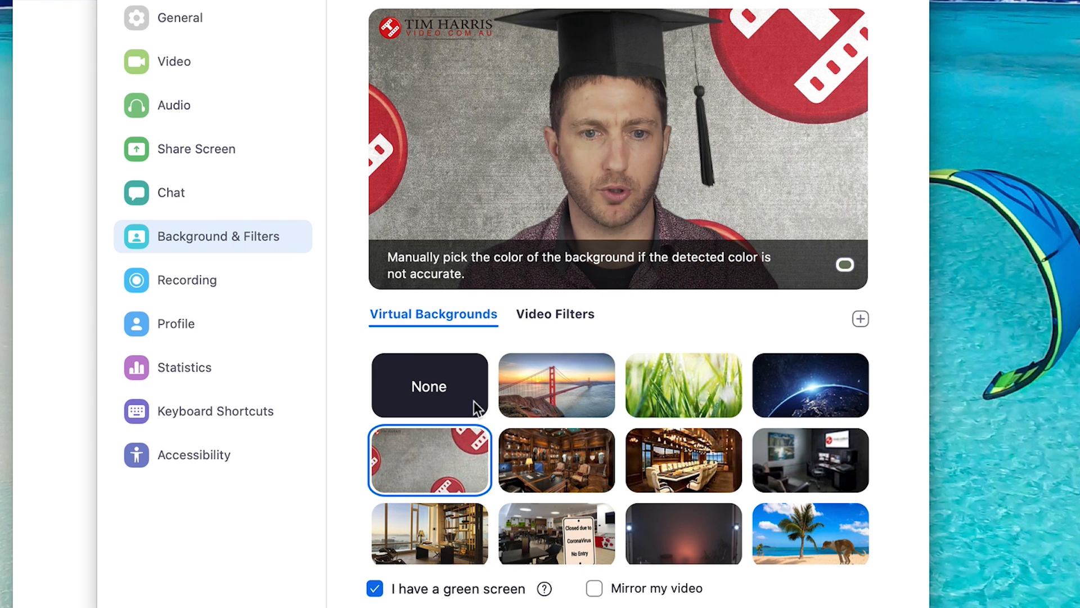
{"action": "left_click", "coordinate": [555, 314]}
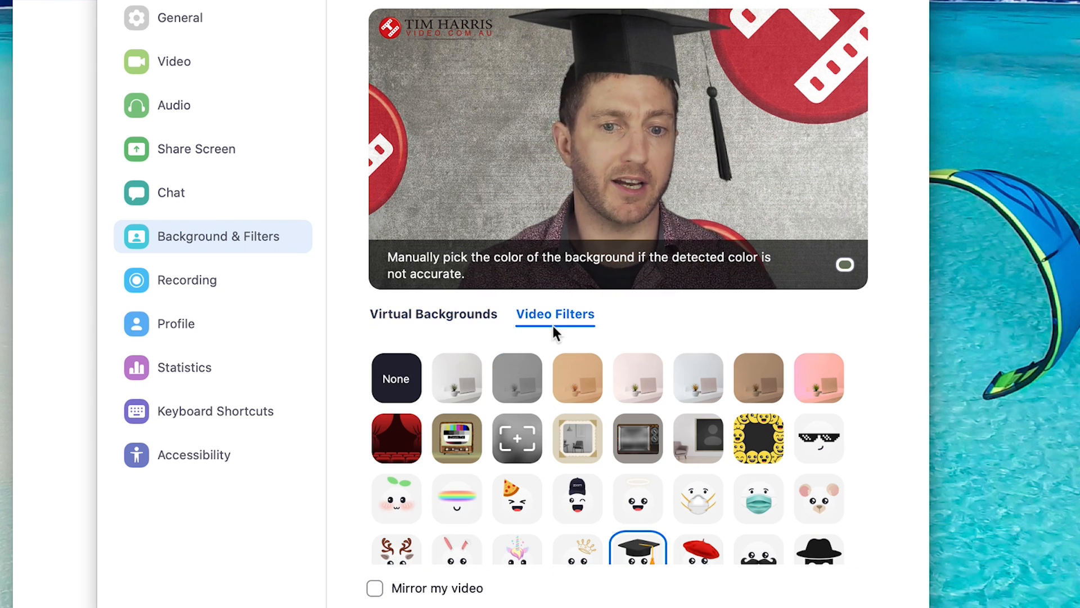
{"action": "left_click", "coordinate": [637, 439]}
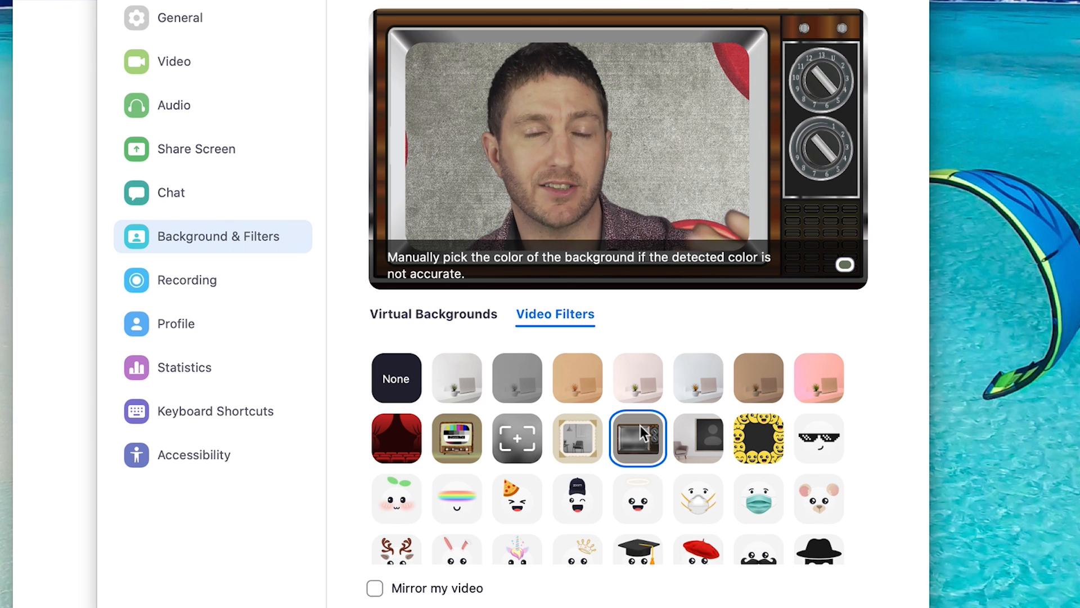
{"action": "left_click", "coordinate": [844, 265]}
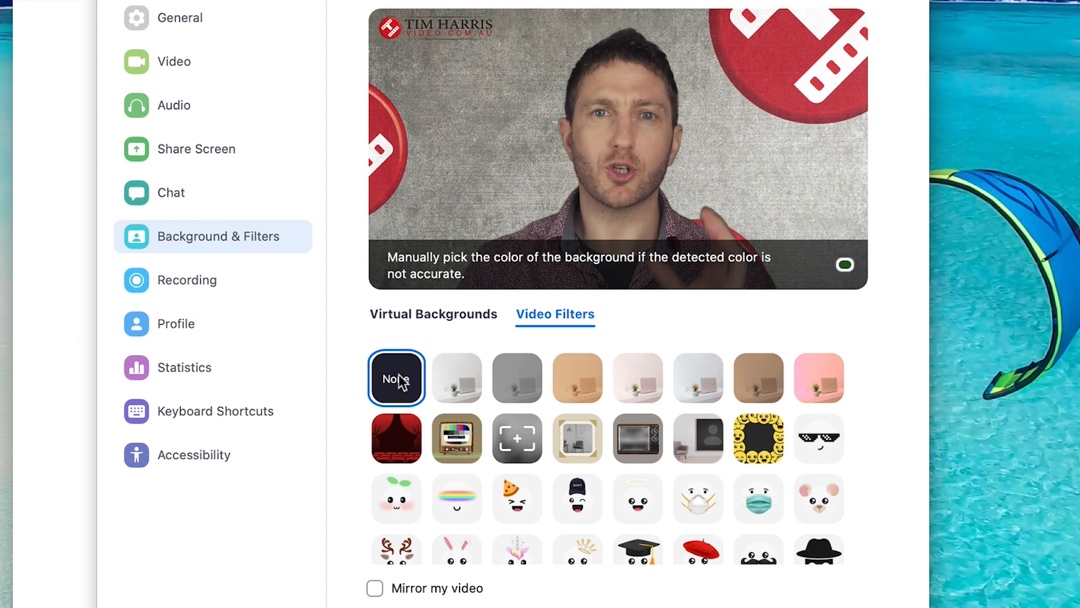
{"action": "mouse_move", "coordinate": [404, 382]}
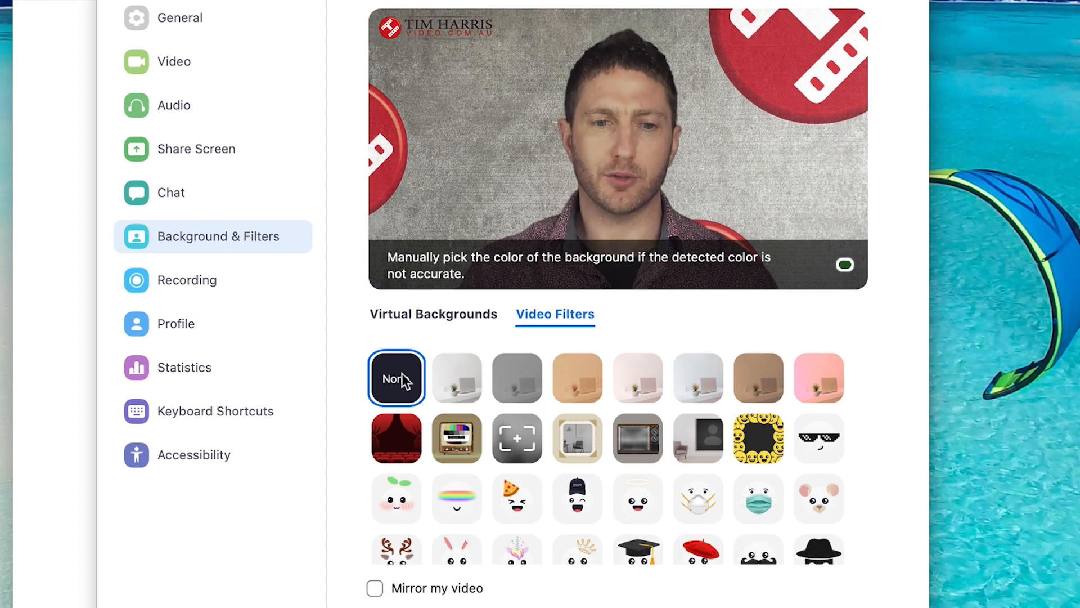
Step: Cycle through grey, warm tan, pale and sepia tints, ending on the pink tint
{"action": "left_click", "coordinate": [517, 377]}
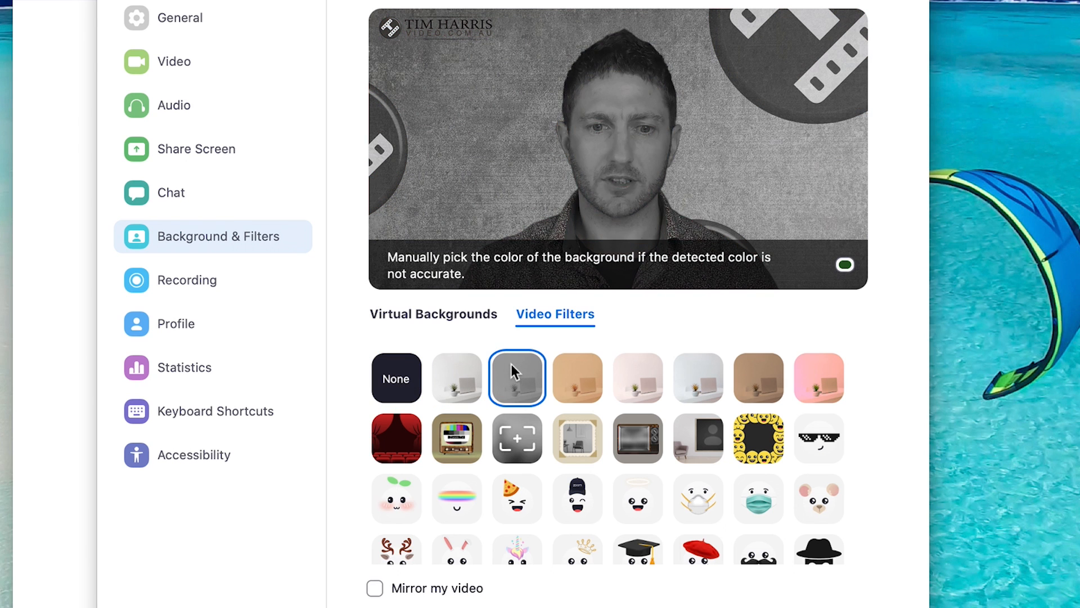
{"action": "left_click", "coordinate": [577, 376]}
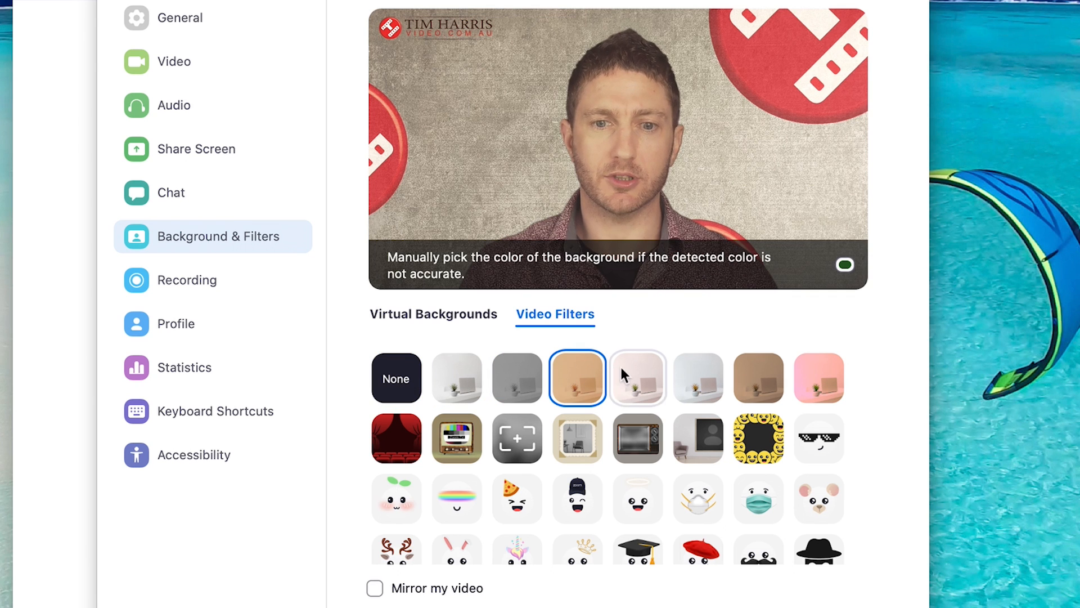
{"action": "left_click", "coordinate": [697, 378]}
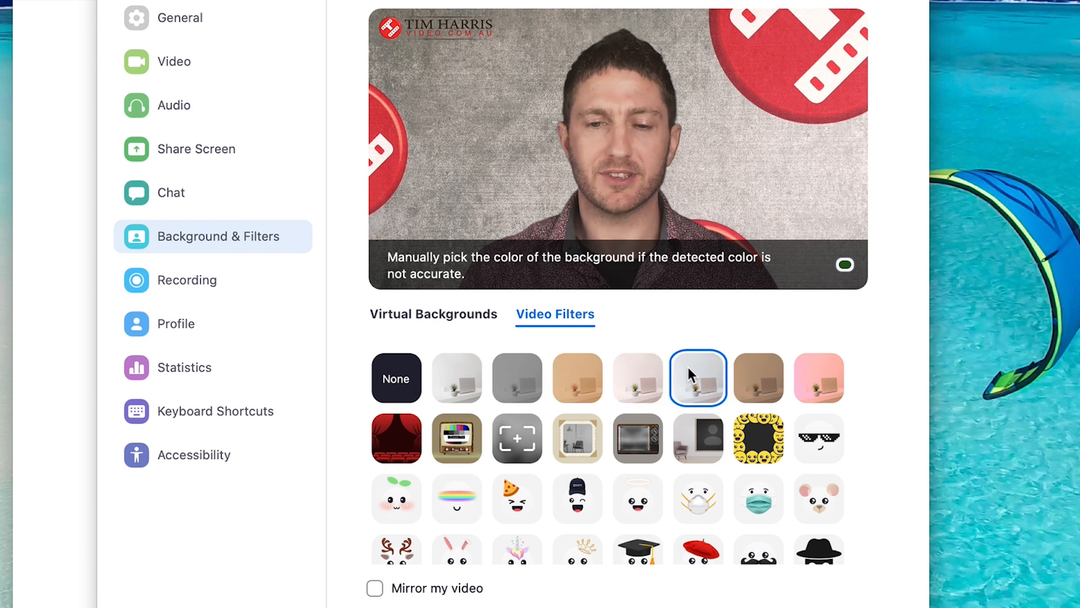
{"action": "left_click", "coordinate": [758, 378]}
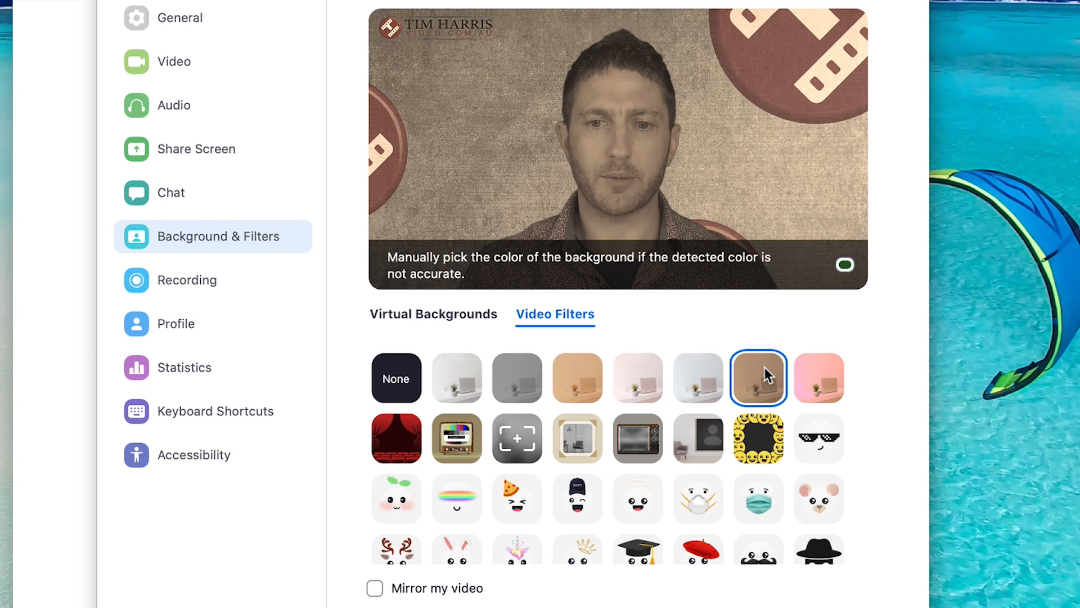
{"action": "left_click", "coordinate": [818, 377]}
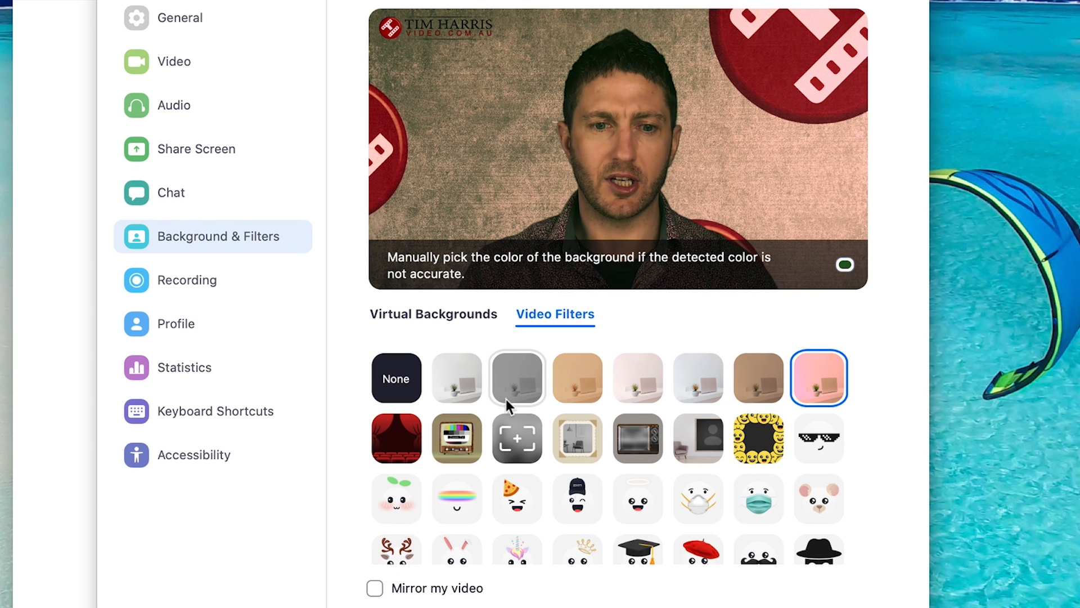
Step: Try the theatre stage, vintage TV, camcorder, scrapbook, analog TV, wall picture and smiley frames
{"action": "left_click", "coordinate": [396, 438]}
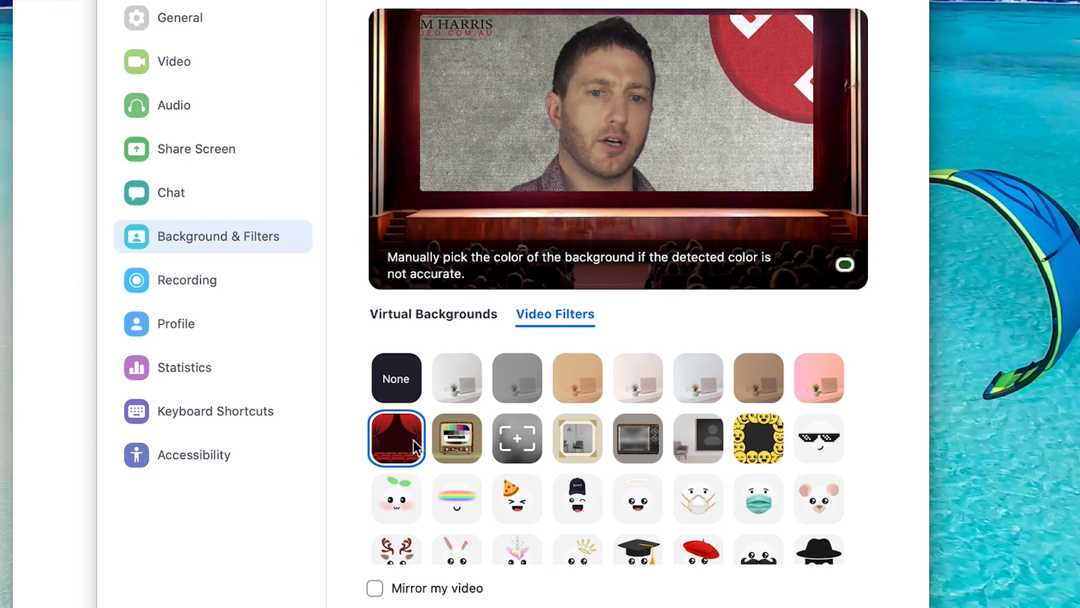
{"action": "left_click", "coordinate": [456, 438]}
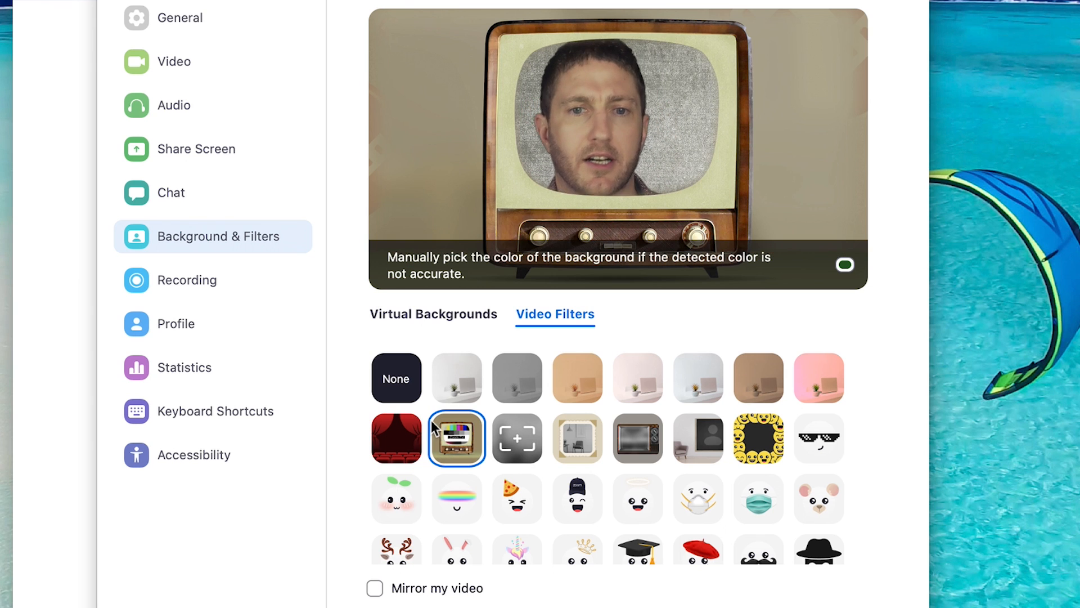
{"action": "left_click", "coordinate": [516, 439]}
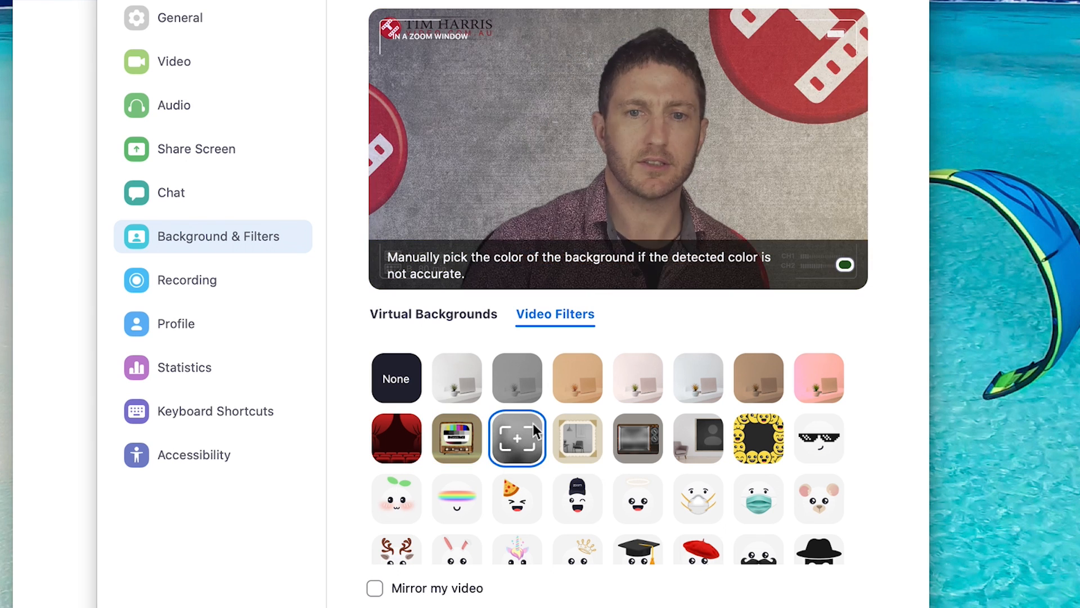
{"action": "mouse_move", "coordinate": [577, 438]}
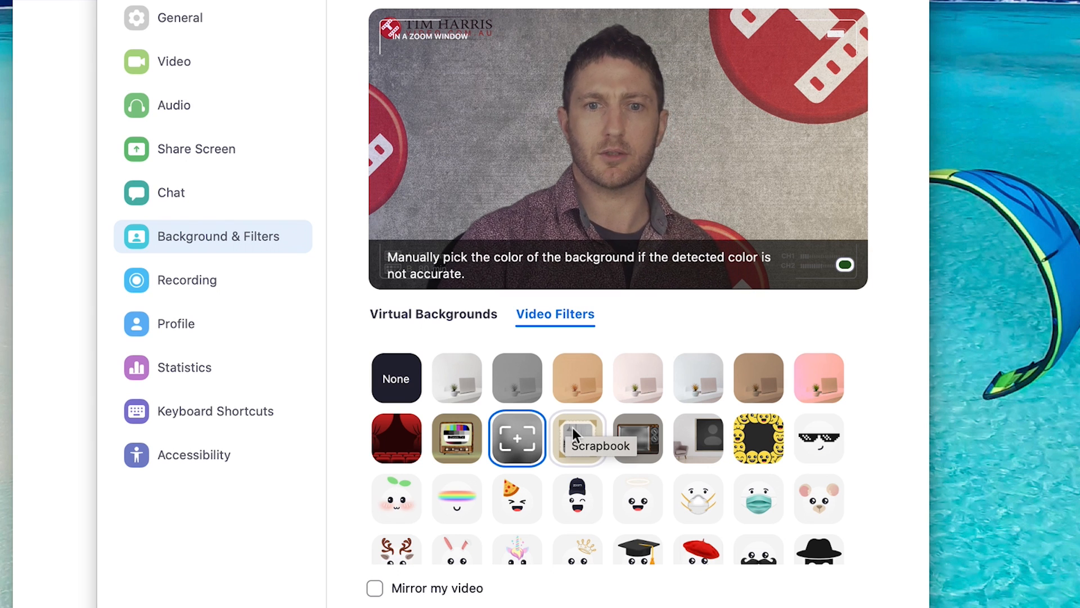
{"action": "left_click", "coordinate": [577, 438]}
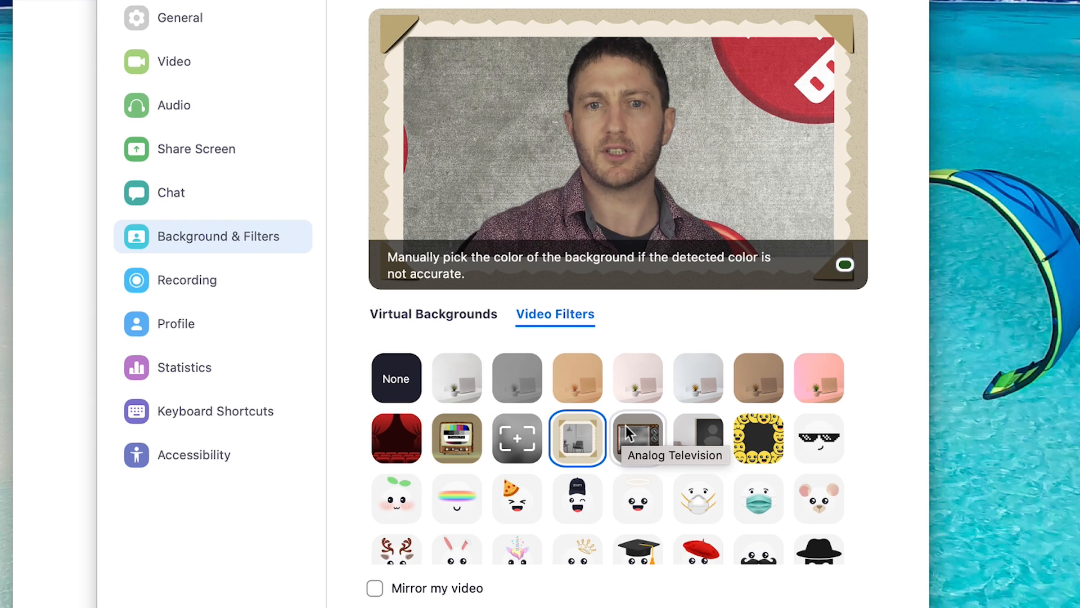
{"action": "left_click", "coordinate": [637, 439]}
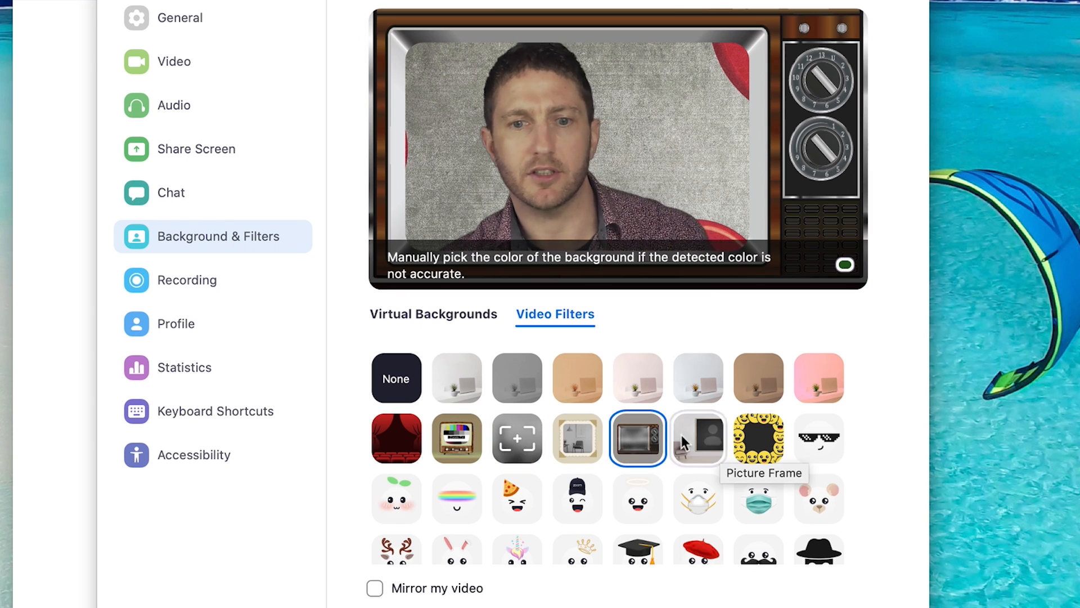
{"action": "left_click", "coordinate": [698, 439]}
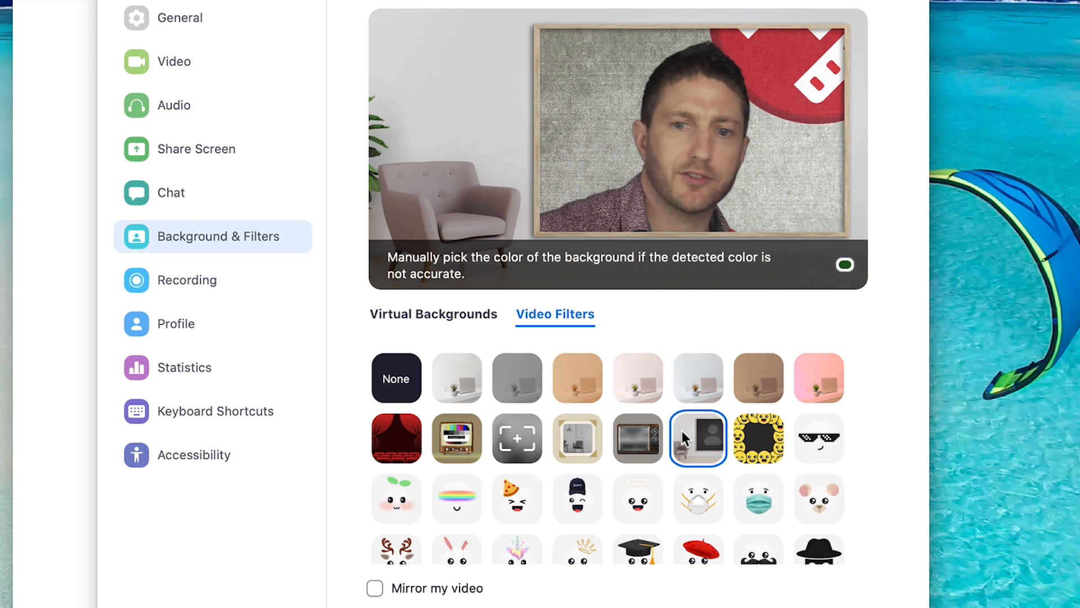
{"action": "left_click", "coordinate": [759, 438]}
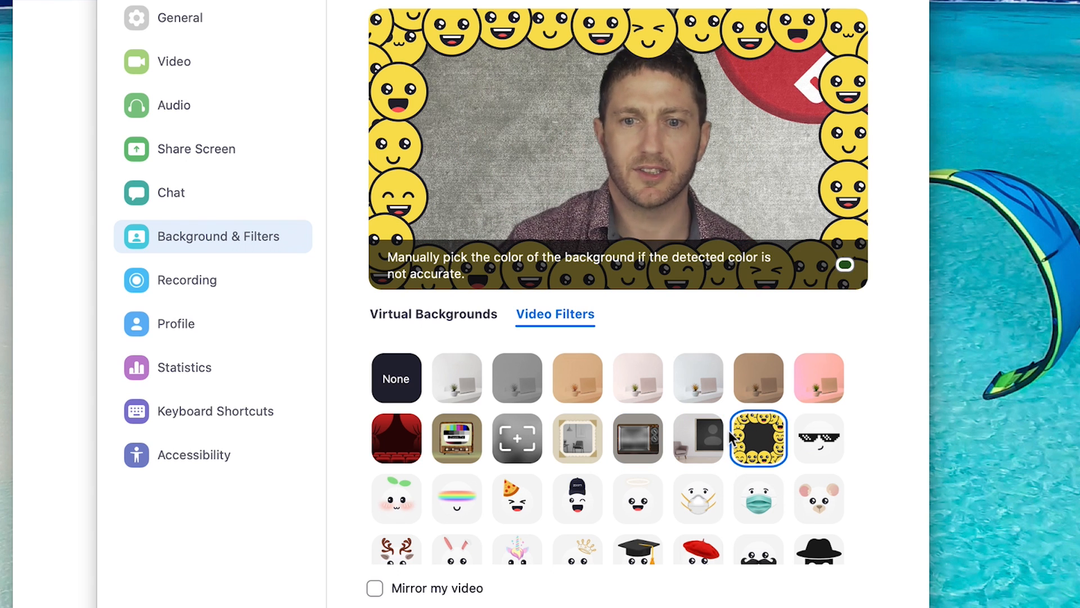
Step: Try pixel sunglasses, surgical mask, respirator, cap, pizza hat, rainbow and sprout stickers
{"action": "left_click", "coordinate": [819, 439]}
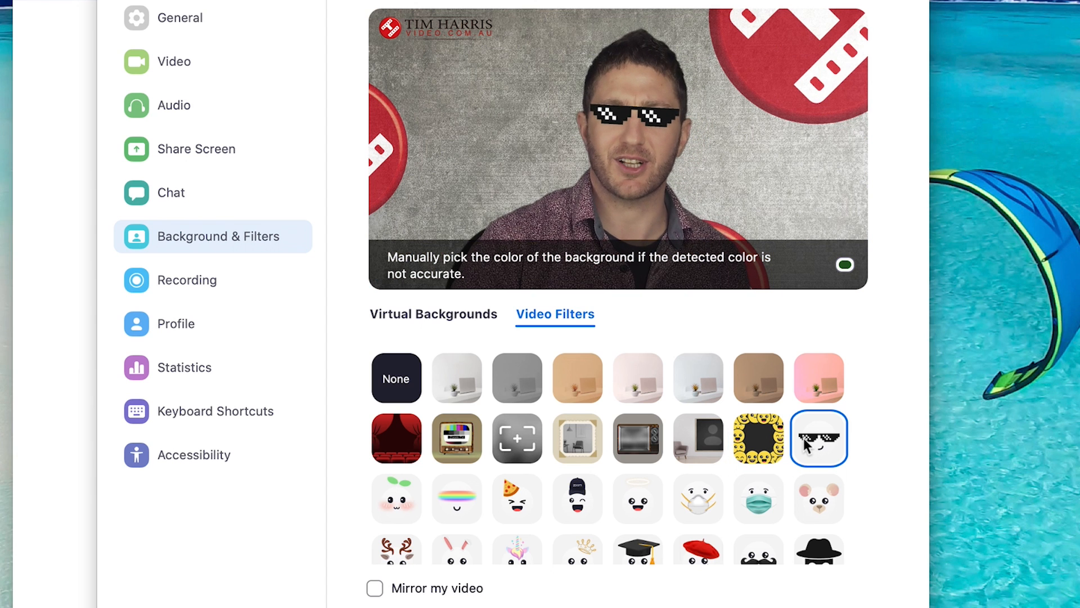
{"action": "left_click", "coordinate": [757, 499]}
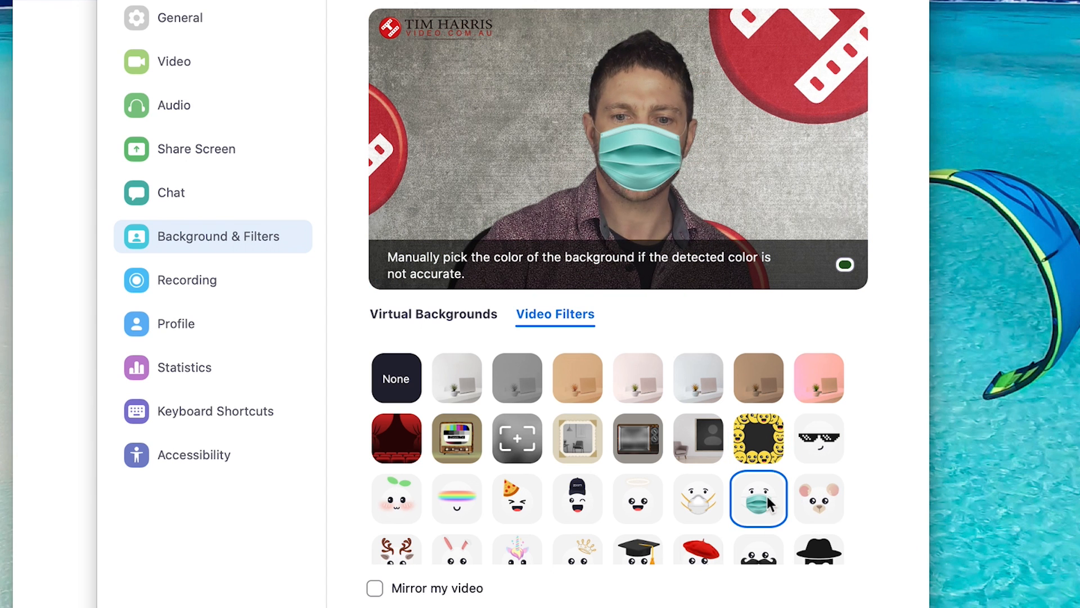
{"action": "left_click", "coordinate": [697, 498]}
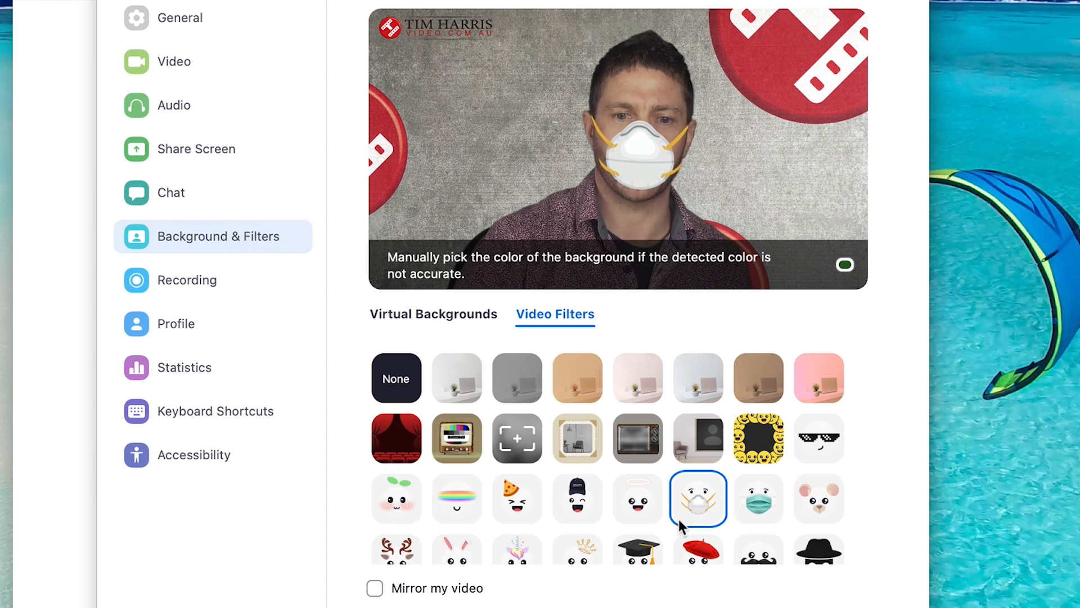
{"action": "left_click", "coordinate": [577, 499]}
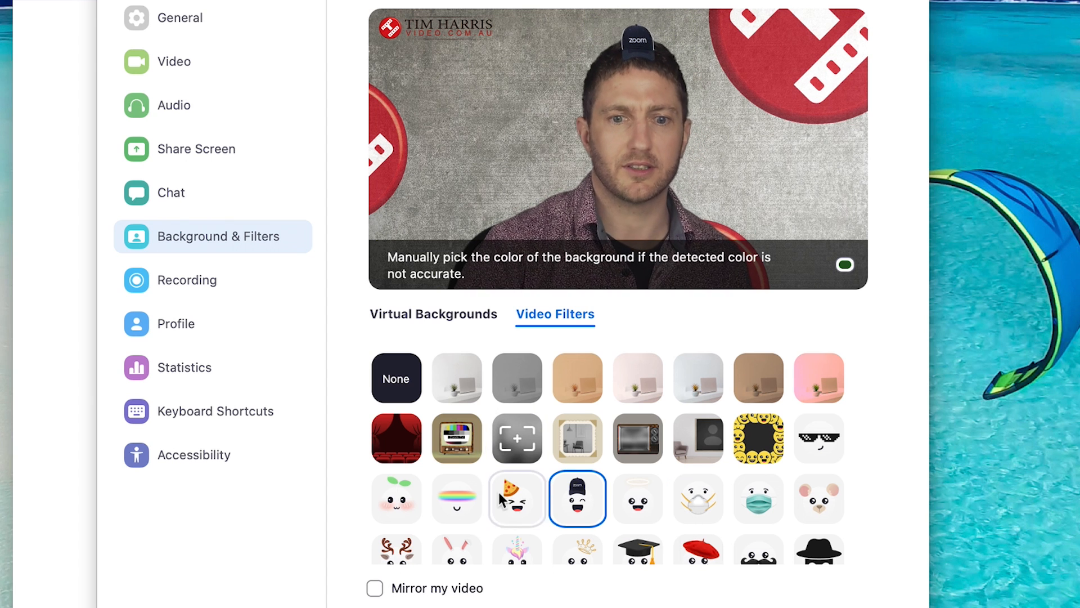
{"action": "left_click", "coordinate": [517, 498]}
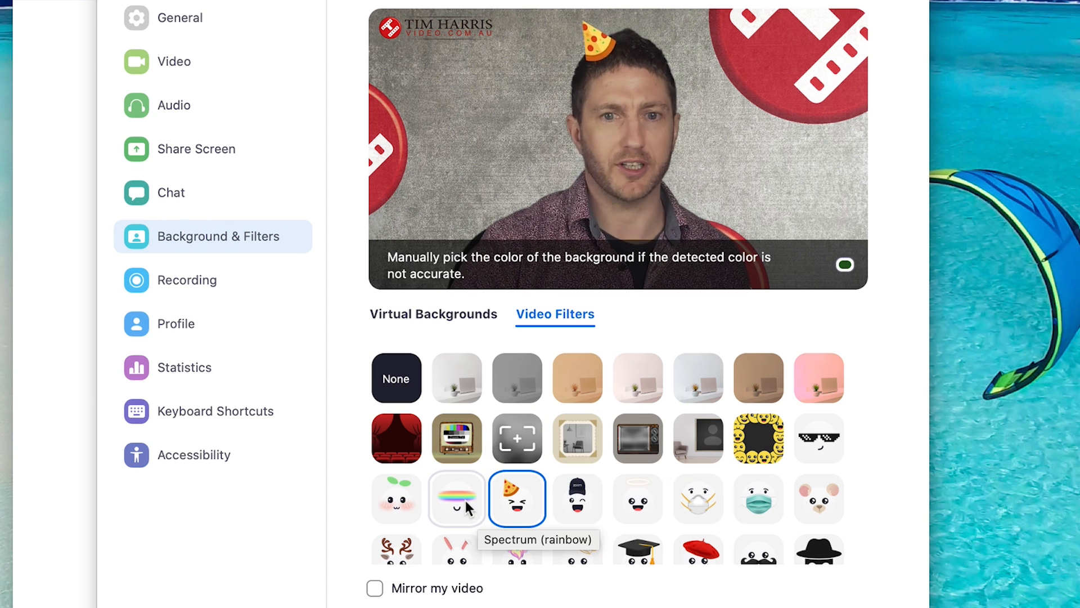
{"action": "left_click", "coordinate": [456, 498]}
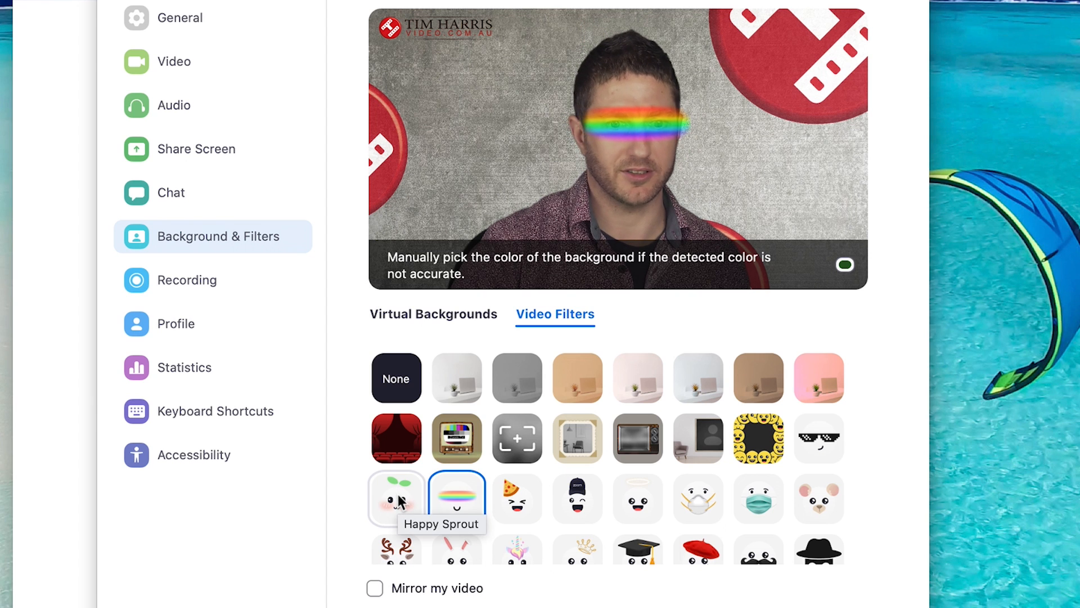
{"action": "left_click", "coordinate": [396, 498]}
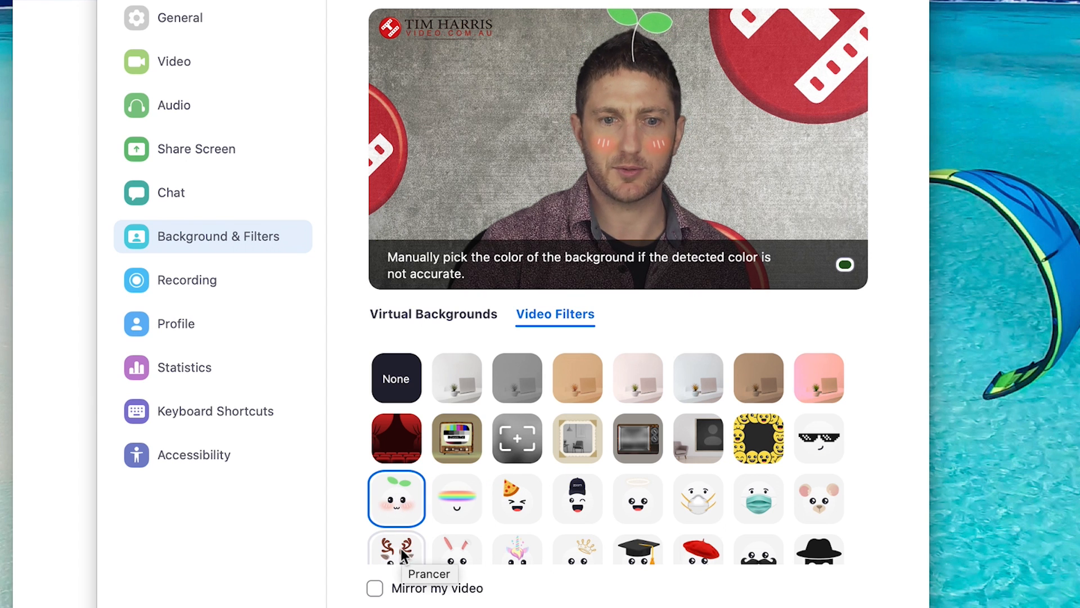
Step: Try antlers, unicorn, sparkles, graduation cap, beret and moustache, ending on black hat and eye mask
{"action": "left_click", "coordinate": [396, 551]}
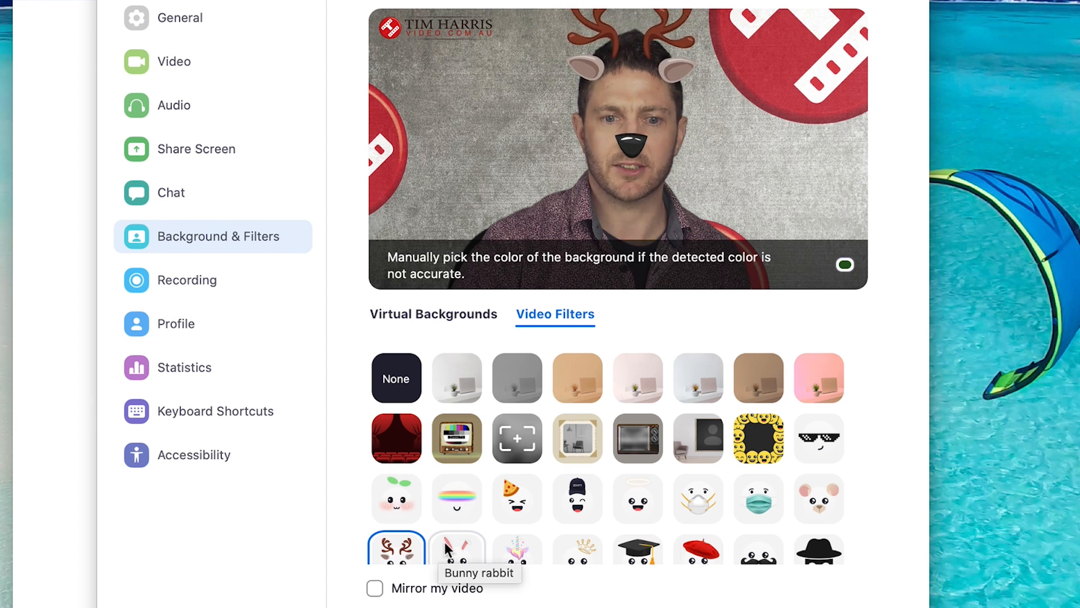
{"action": "left_click", "coordinate": [515, 549]}
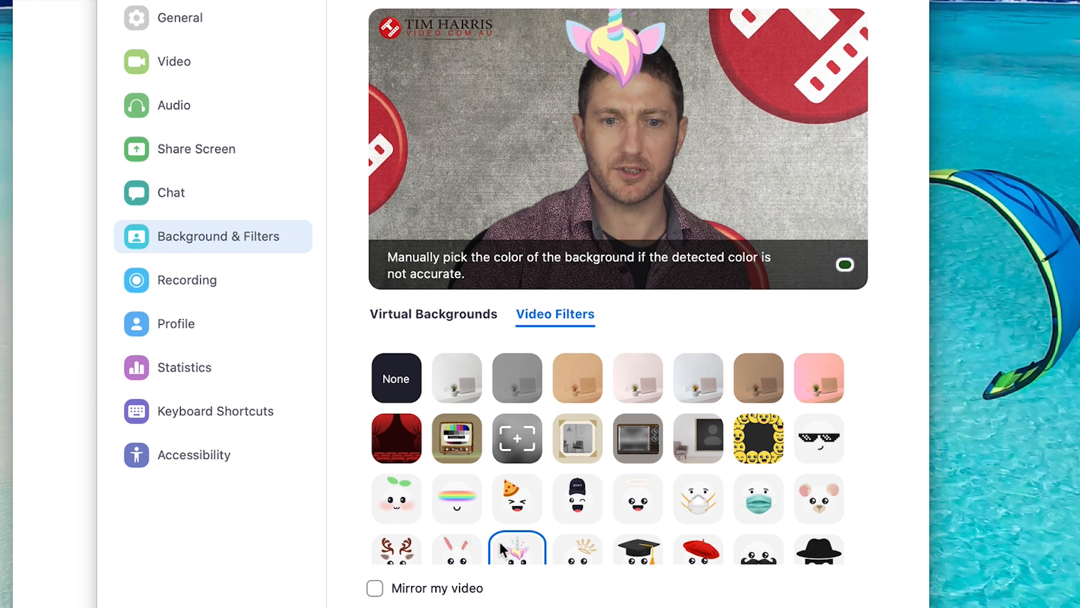
{"action": "left_click", "coordinate": [577, 534]}
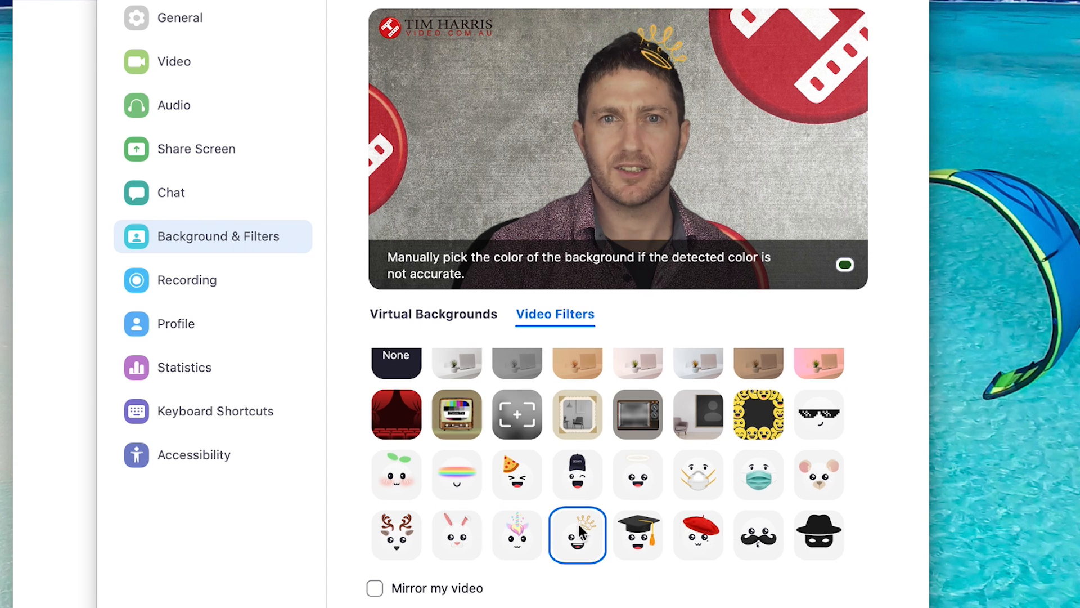
{"action": "left_click", "coordinate": [637, 535]}
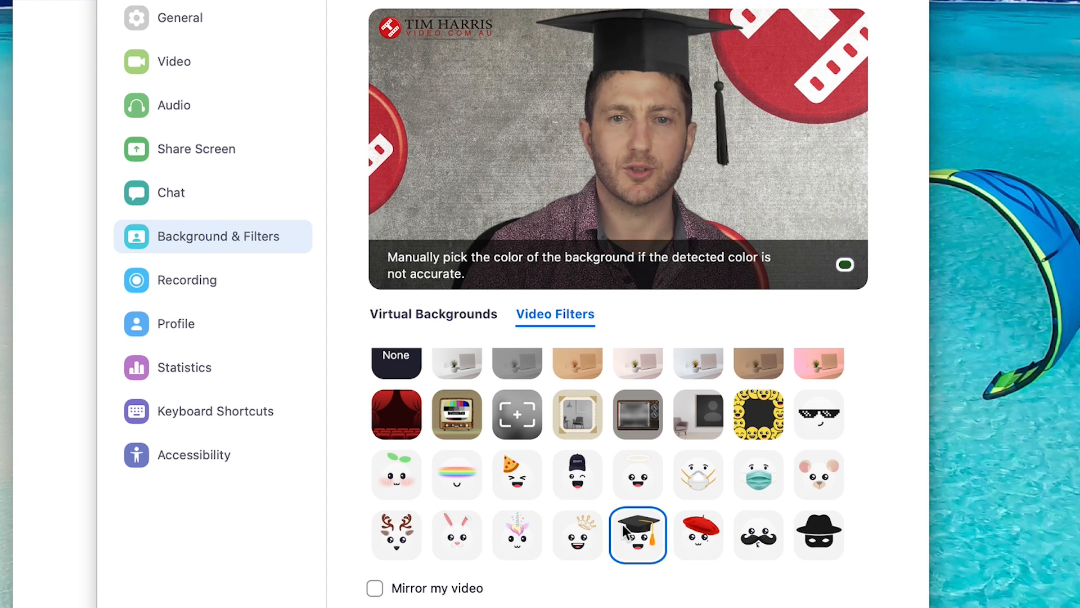
{"action": "left_click", "coordinate": [698, 534]}
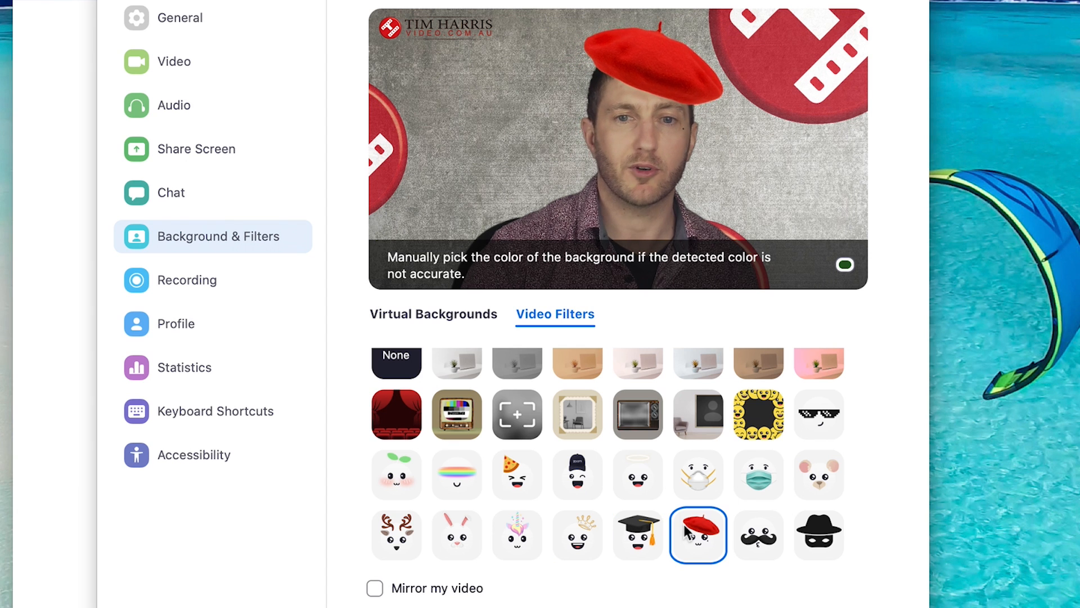
{"action": "left_click", "coordinate": [758, 535]}
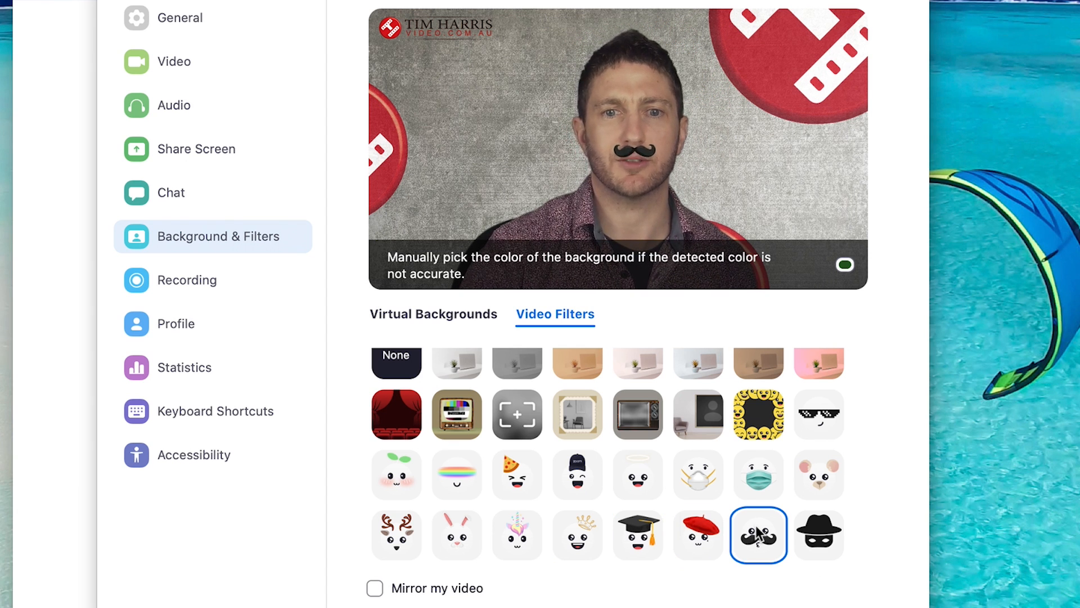
{"action": "left_click", "coordinate": [819, 535]}
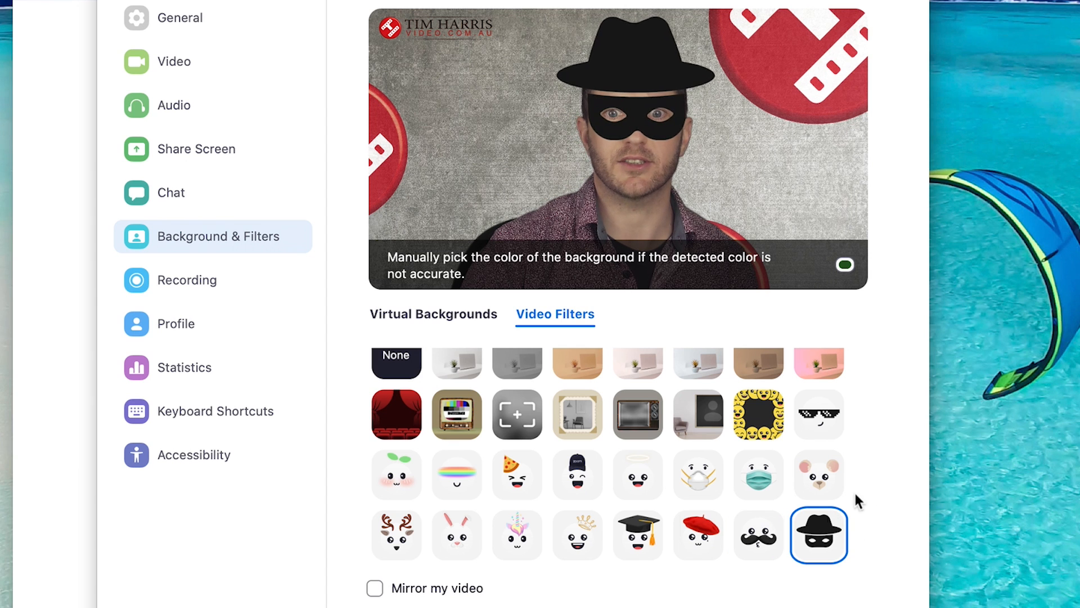
{"action": "mouse_move", "coordinate": [870, 496]}
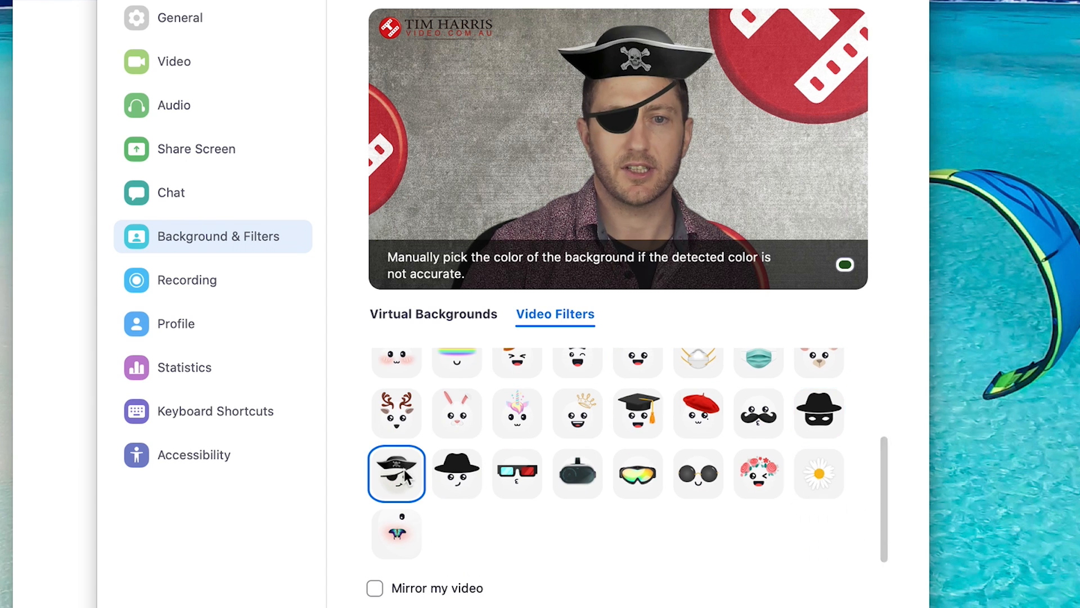
{"action": "mouse_move", "coordinate": [456, 473]}
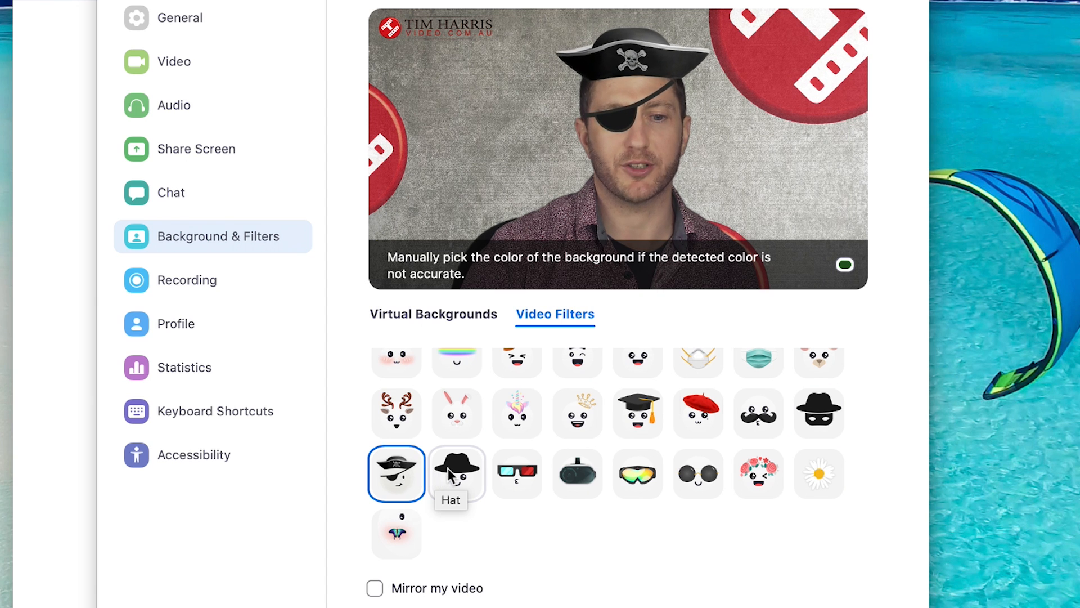
Step: Try black hat, 3D glasses, VR headset, goggles, sunglasses and flower crown, then apply the moustache
{"action": "left_click", "coordinate": [456, 473]}
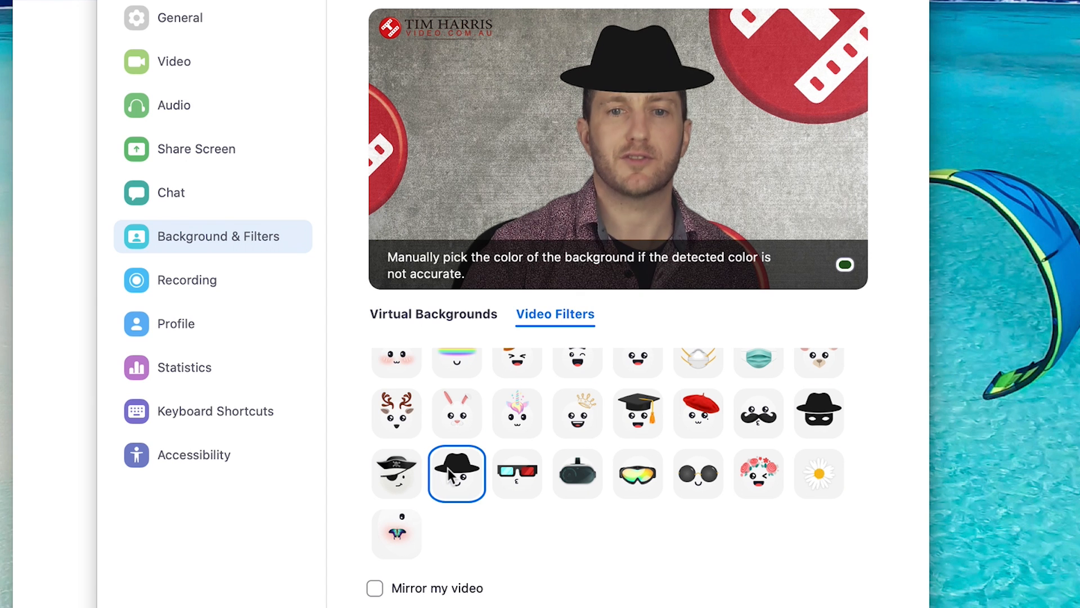
{"action": "left_click", "coordinate": [516, 473]}
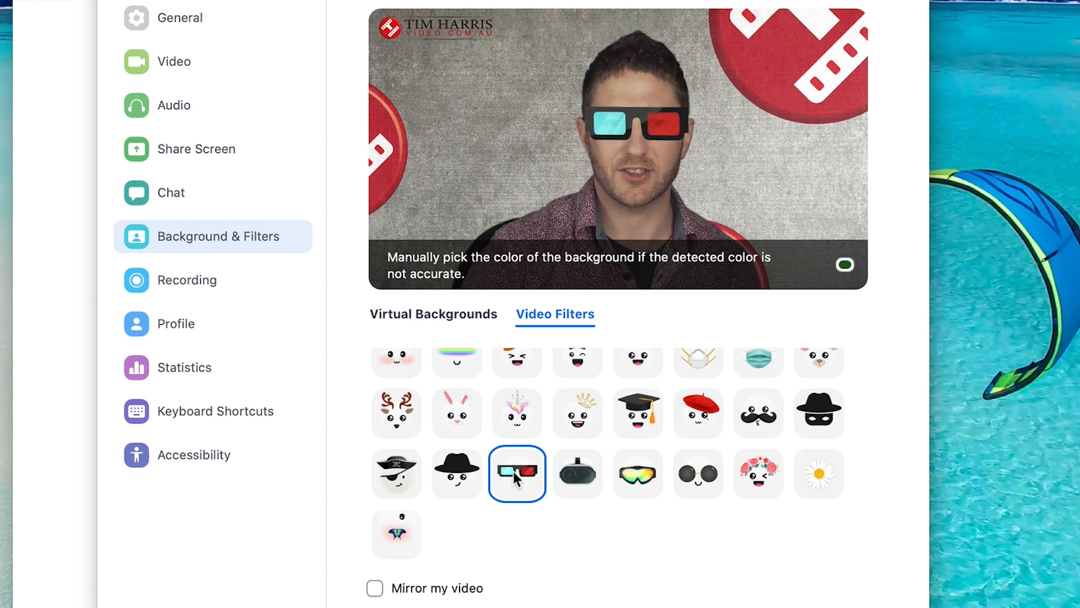
{"action": "left_click", "coordinate": [577, 473]}
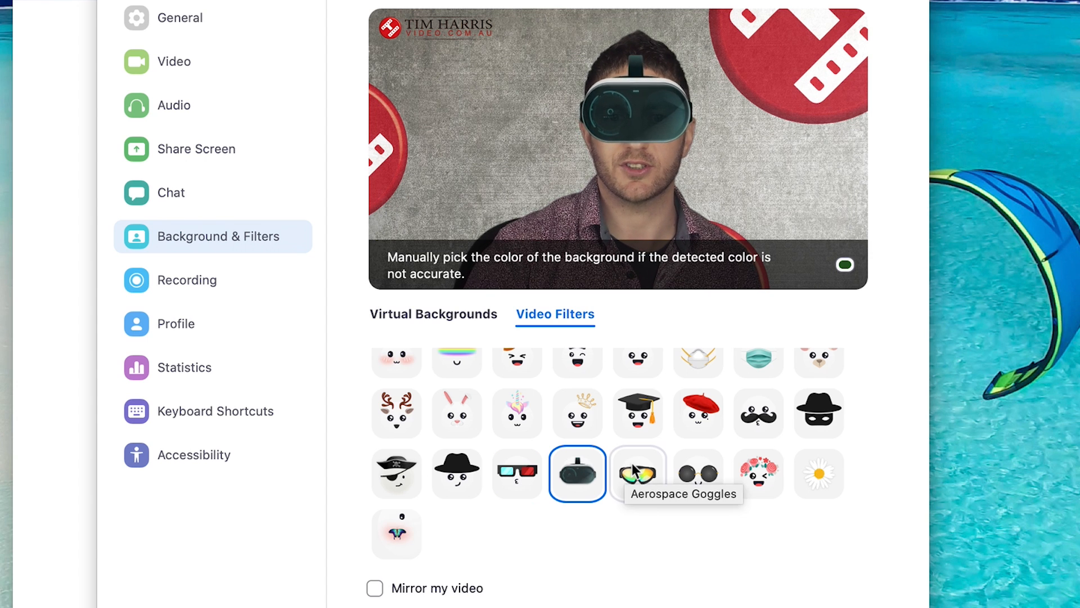
{"action": "left_click", "coordinate": [636, 474]}
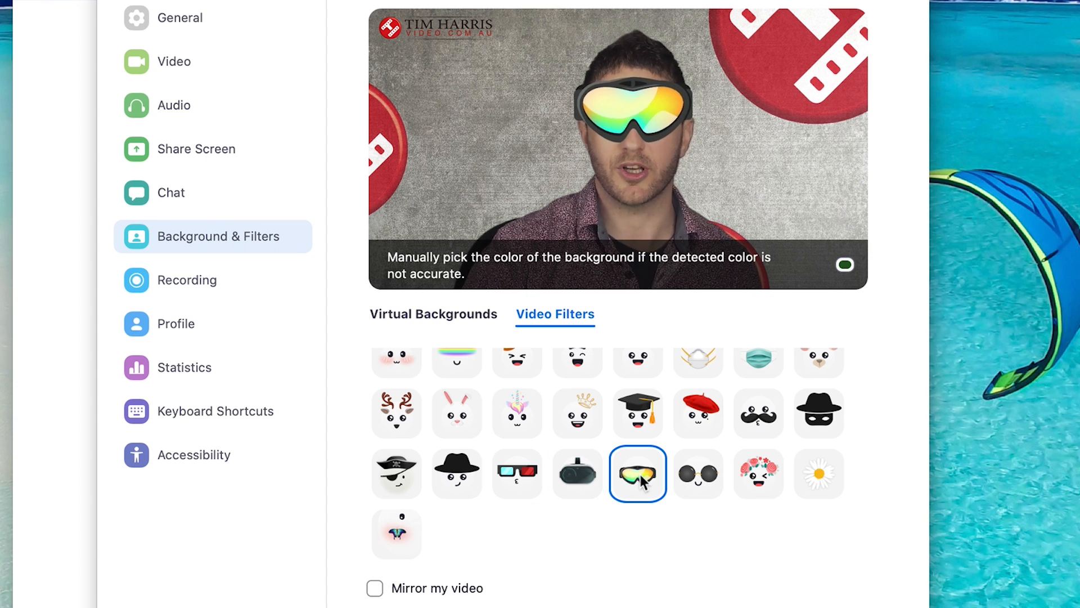
{"action": "left_click", "coordinate": [697, 474]}
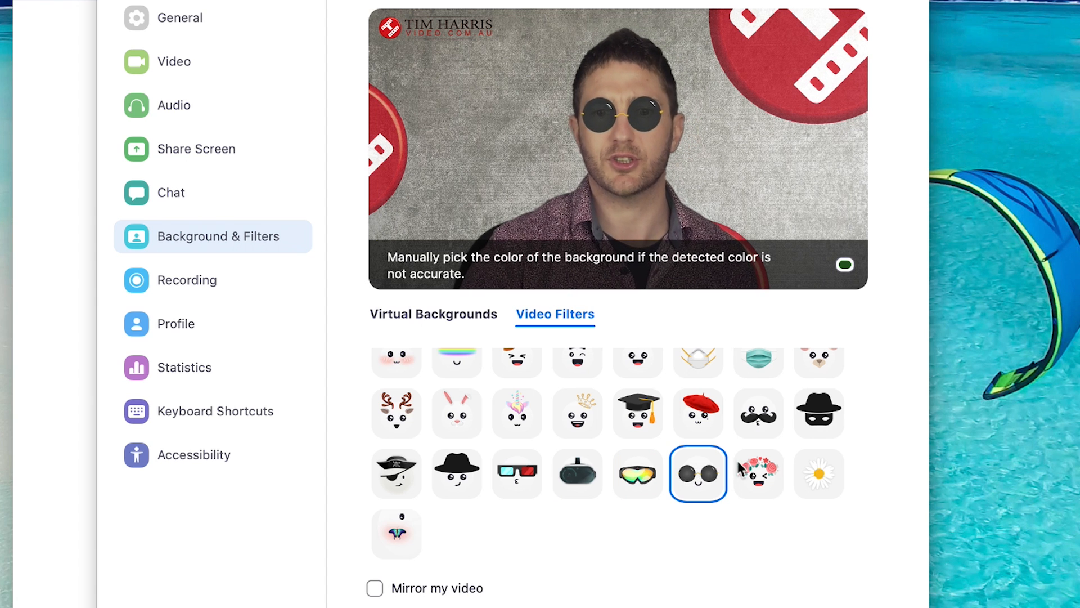
{"action": "left_click", "coordinate": [758, 473]}
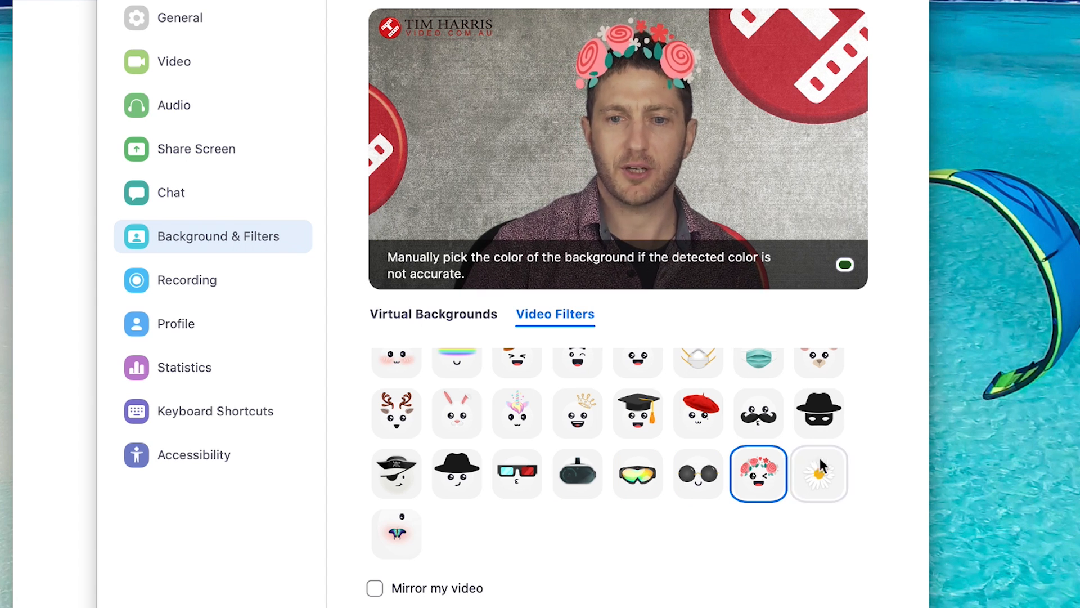
{"action": "left_click", "coordinate": [396, 534]}
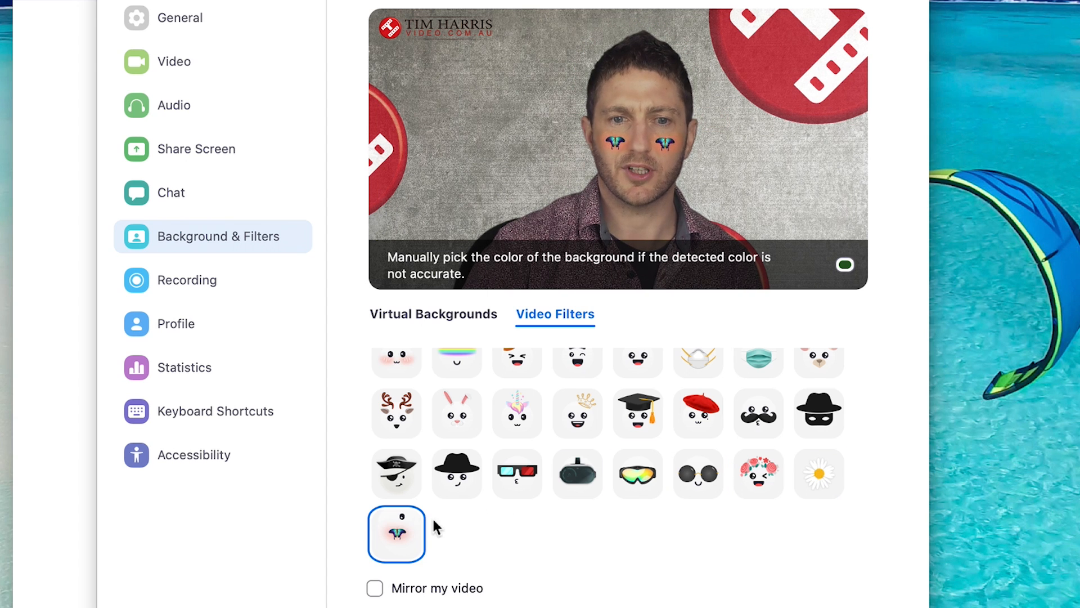
{"action": "left_click", "coordinate": [757, 414]}
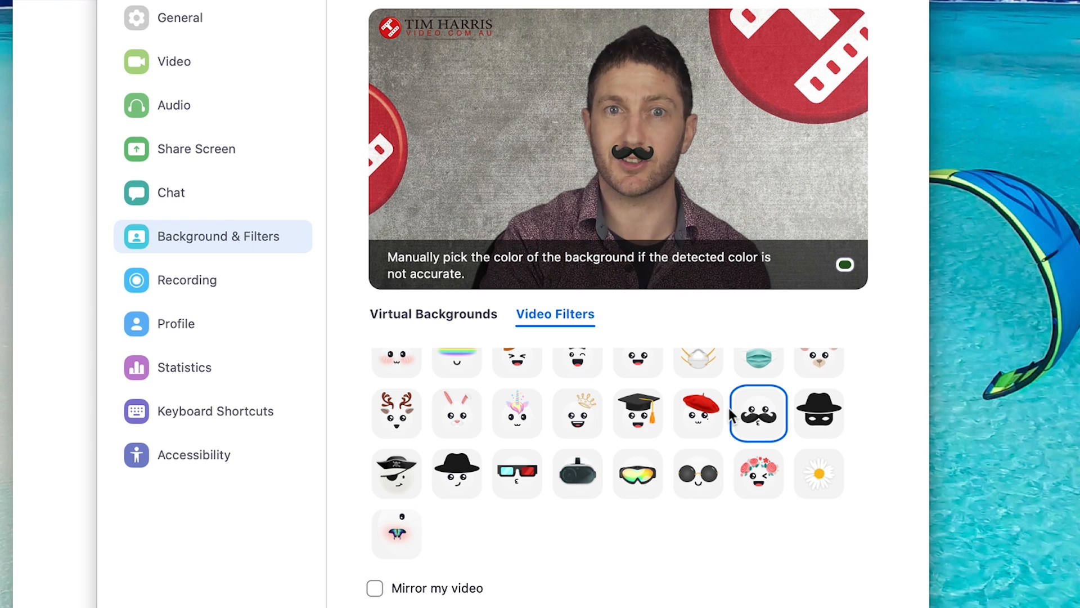
{"action": "mouse_move", "coordinate": [610, 548]}
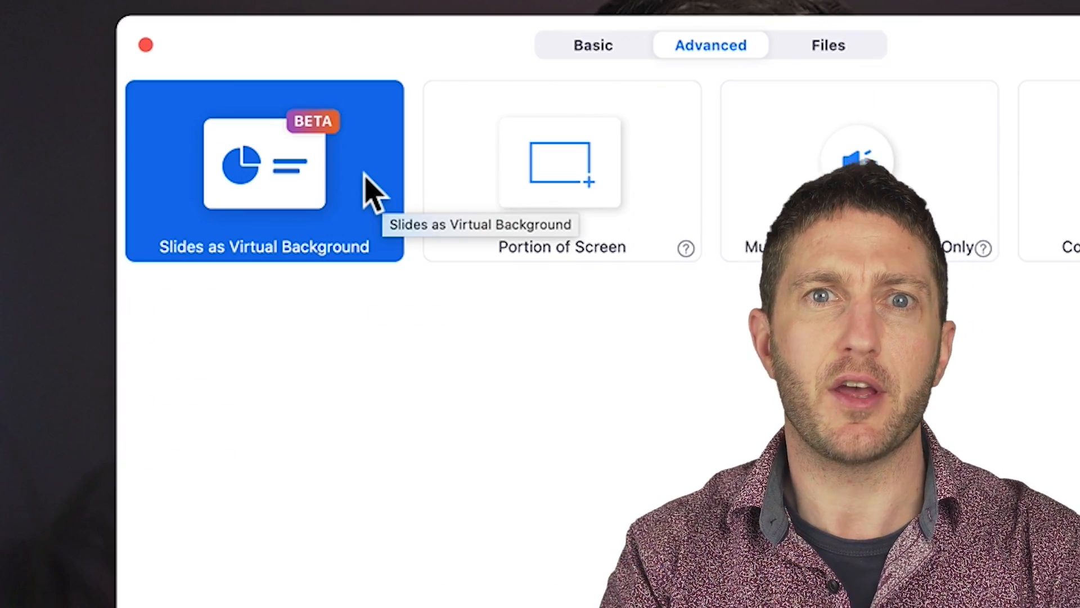
Step: Share The Power of Now slides as the virtual background behind the presenter
{"action": "left_click", "coordinate": [264, 170]}
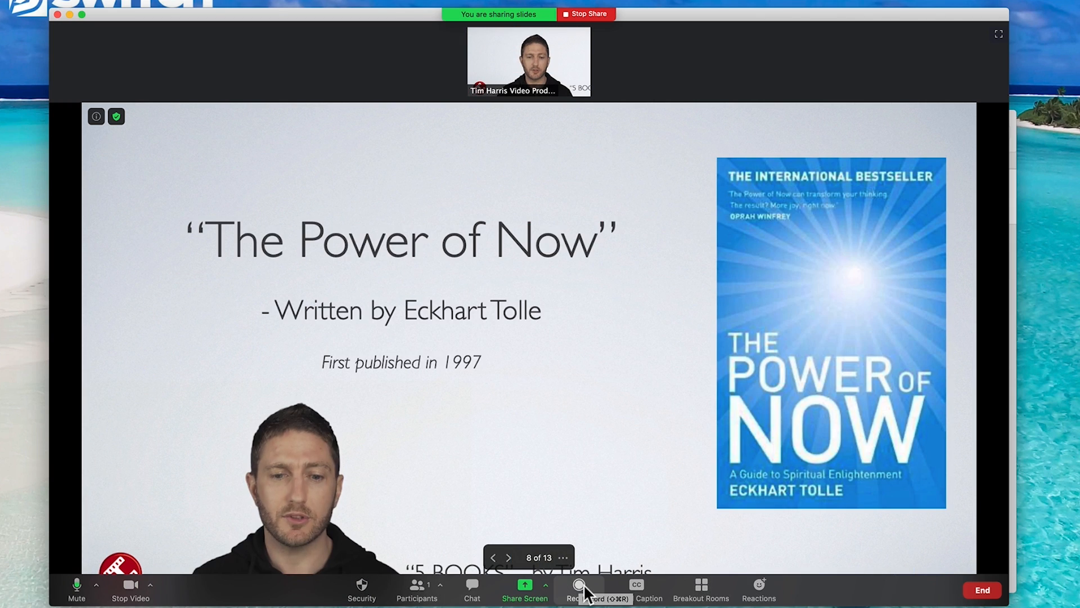
{"action": "left_click", "coordinate": [580, 589]}
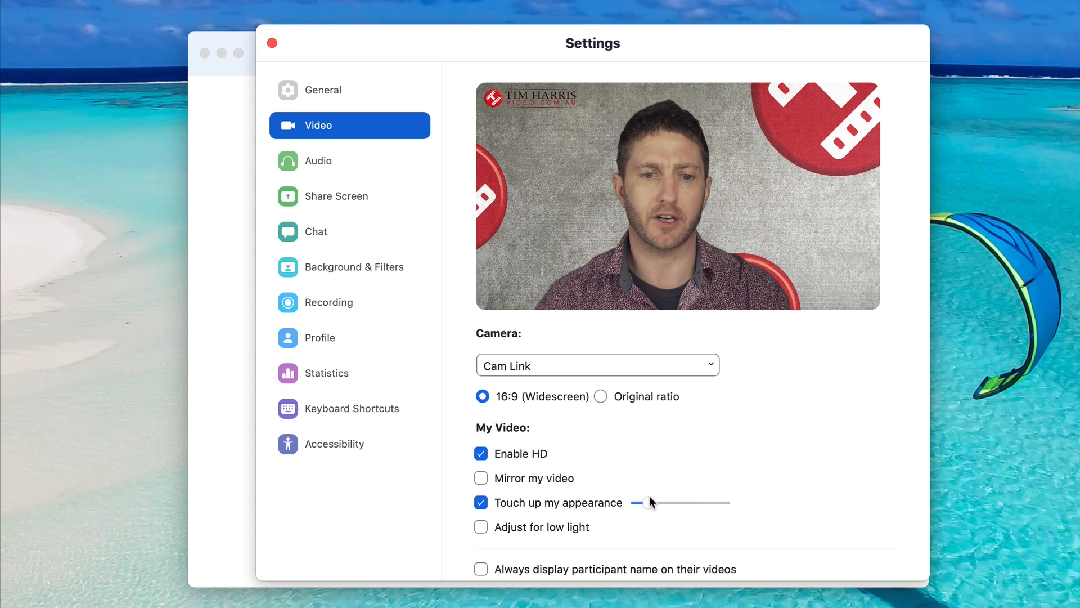
Step: Toggle Adjust for low light on and off, and inspect its Auto and Manual modes
{"action": "left_click", "coordinate": [481, 527]}
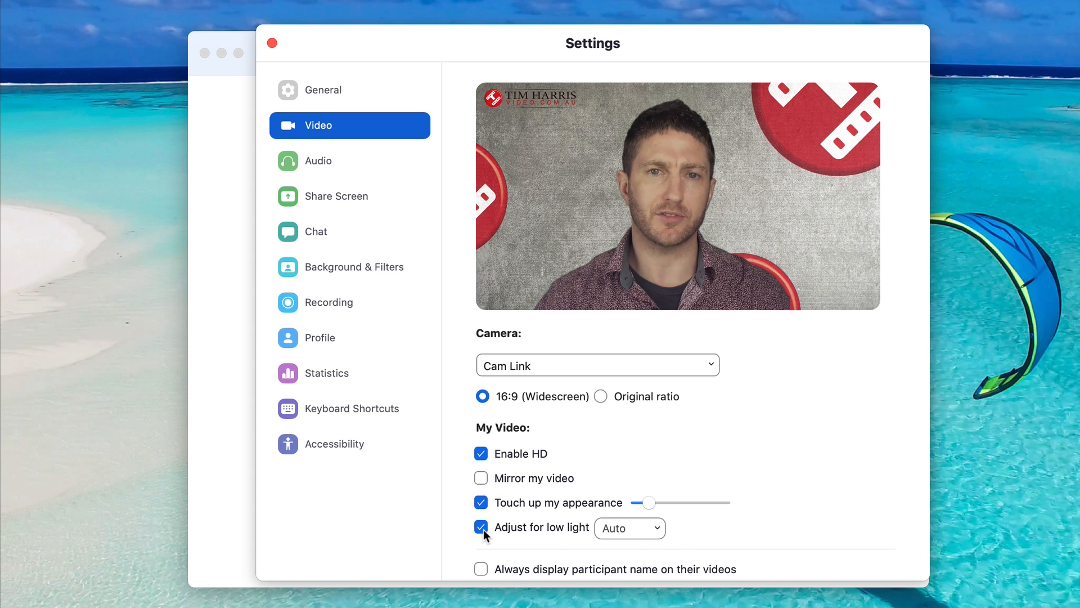
{"action": "left_click", "coordinate": [481, 527]}
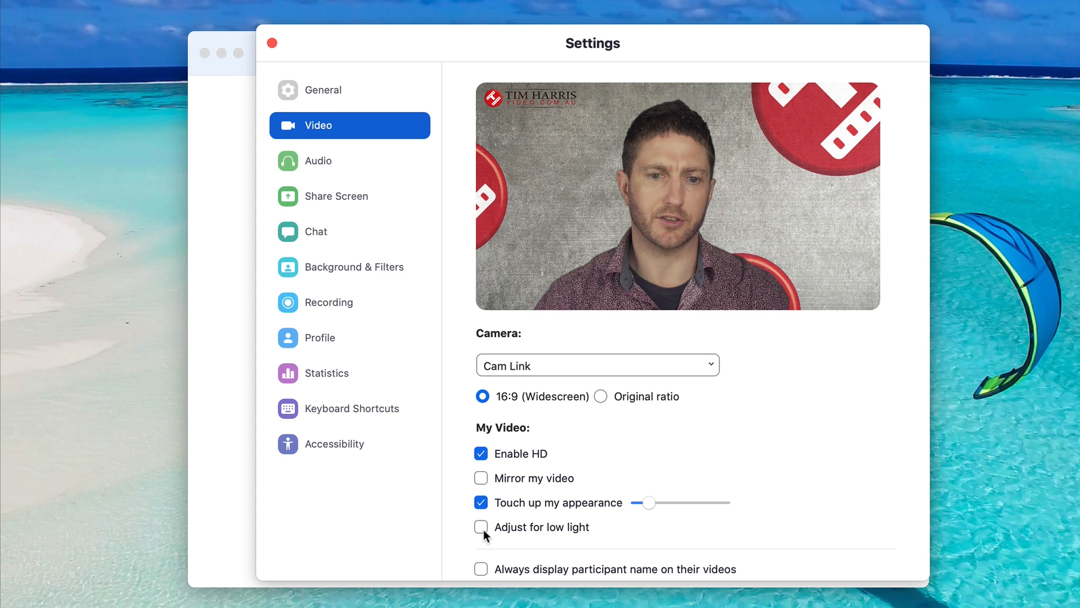
{"action": "left_click", "coordinate": [480, 527]}
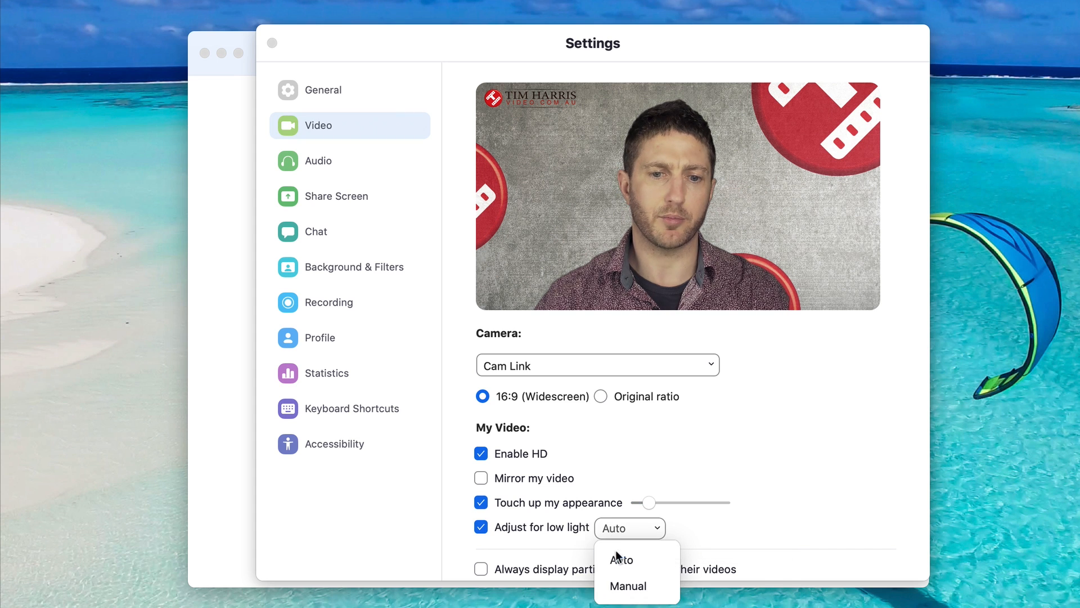
{"action": "left_click", "coordinate": [626, 586]}
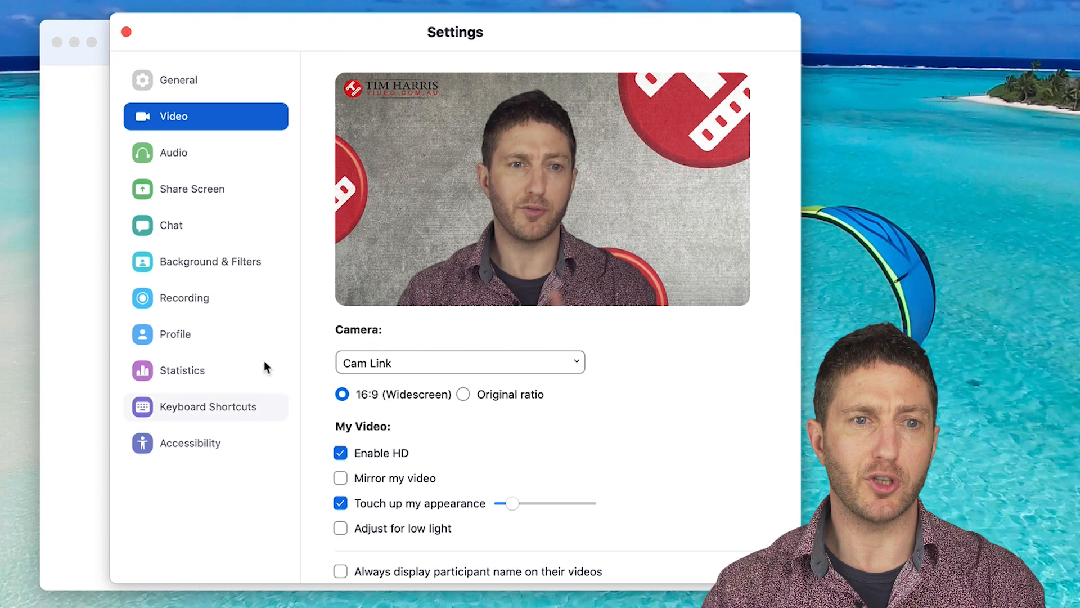
Step: In Audio settings, set Suppress background noise to High and open the Advanced options
{"action": "left_click", "coordinate": [174, 153]}
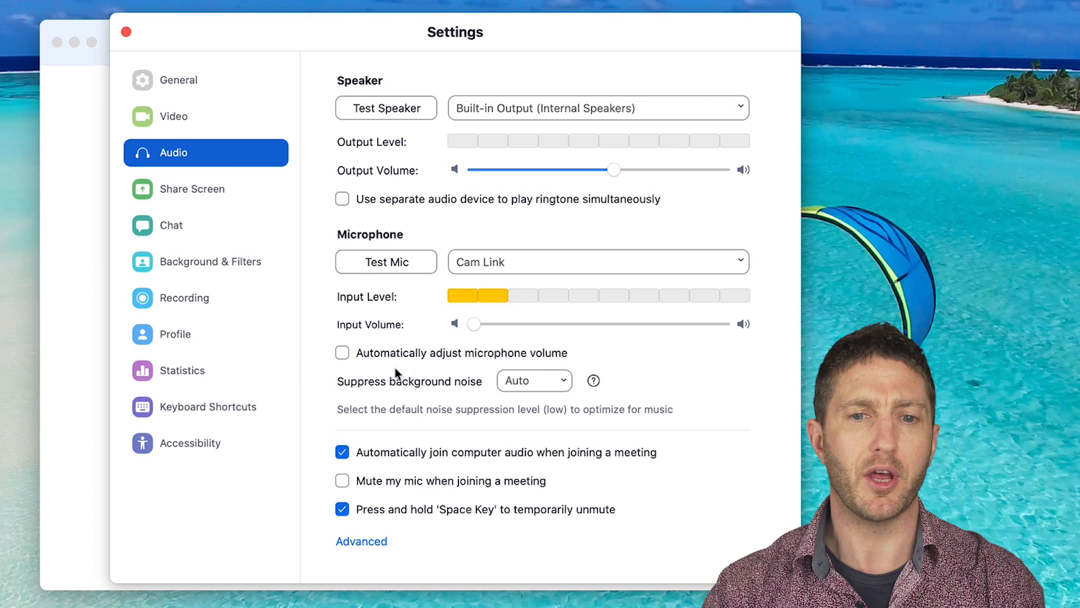
{"action": "left_click", "coordinate": [534, 380]}
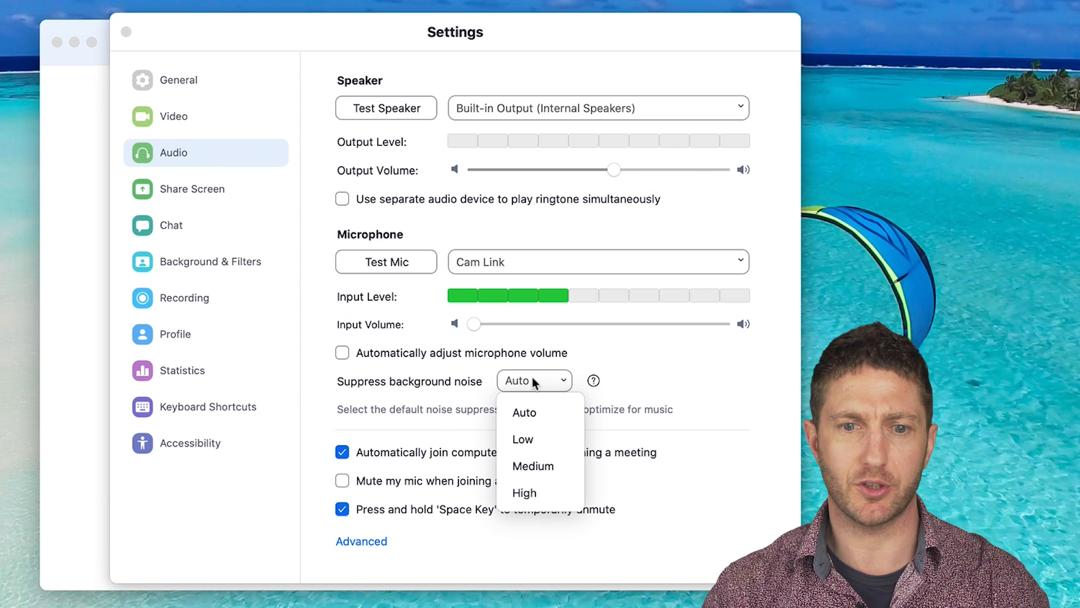
{"action": "left_click", "coordinate": [524, 493]}
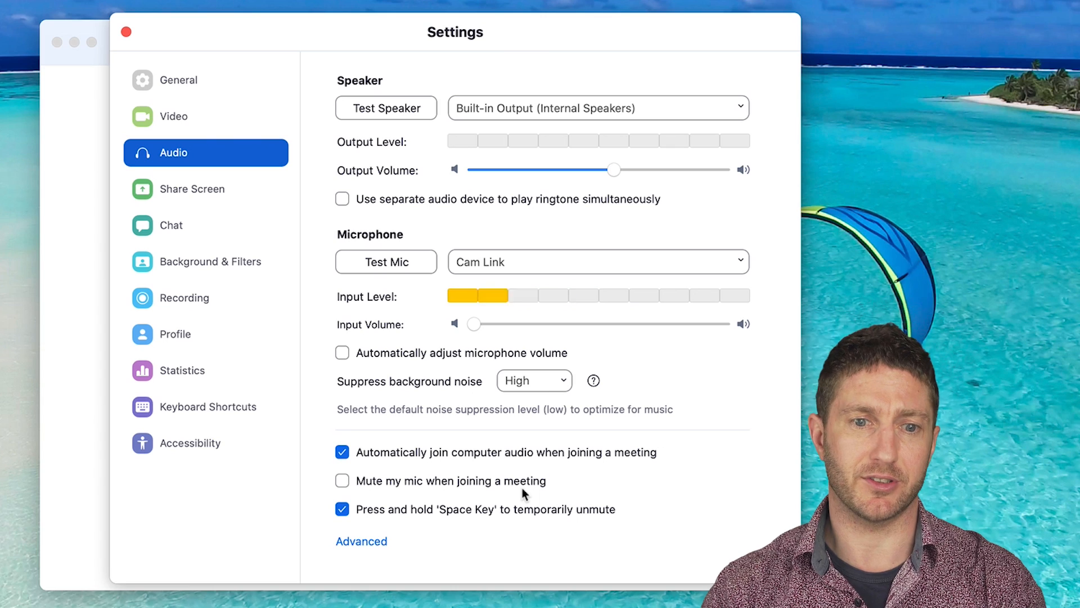
{"action": "left_click", "coordinate": [361, 541]}
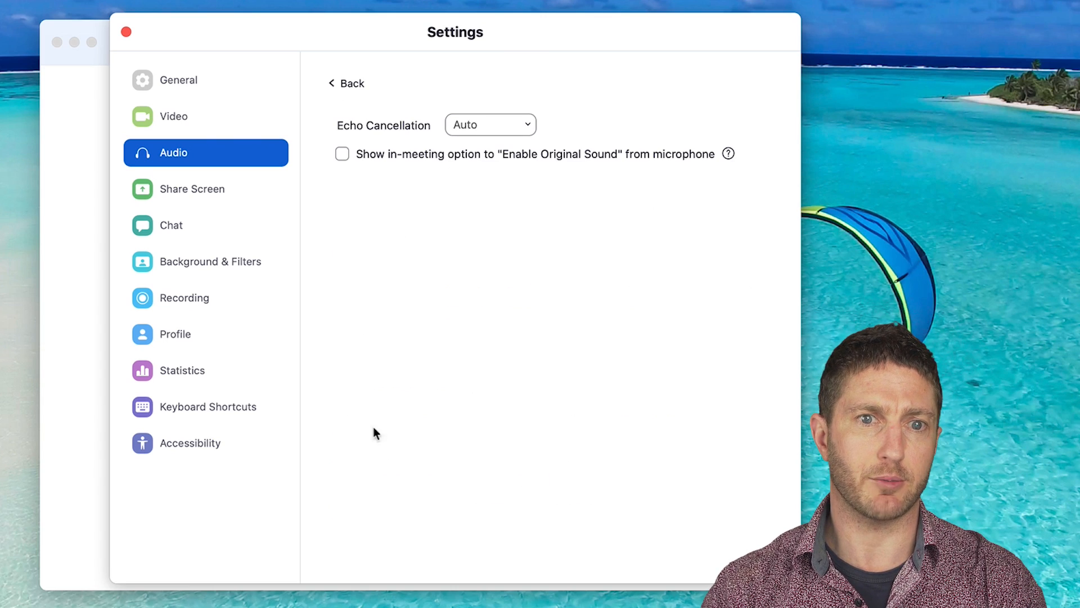
{"action": "mouse_move", "coordinate": [327, 128]}
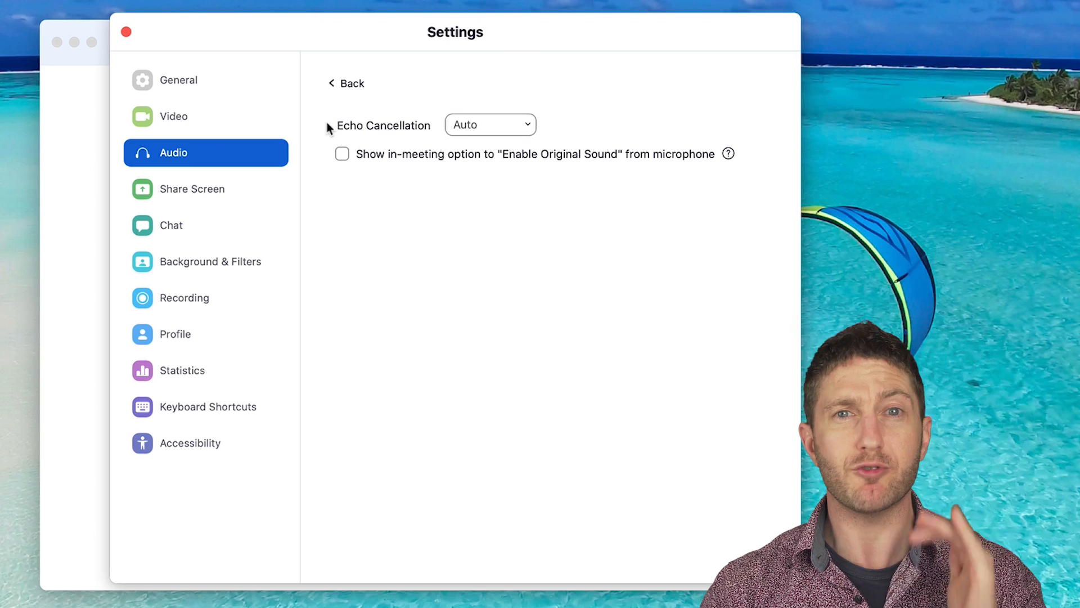
Step: Switch the Echo Cancellation dropdown in Advanced audio settings to Aggressive
{"action": "left_click", "coordinate": [490, 124]}
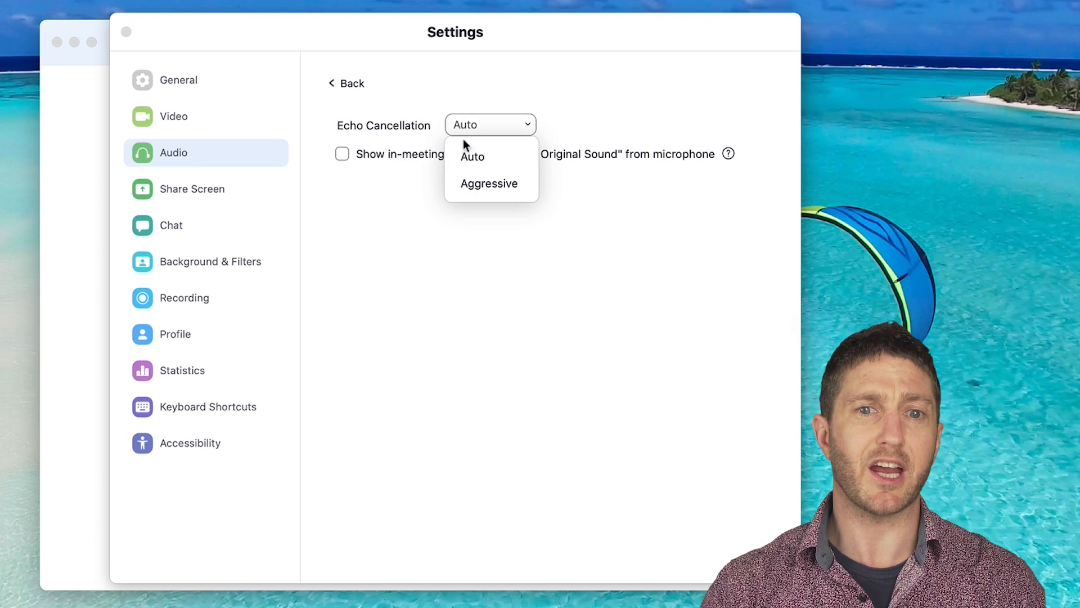
{"action": "left_click", "coordinate": [489, 183]}
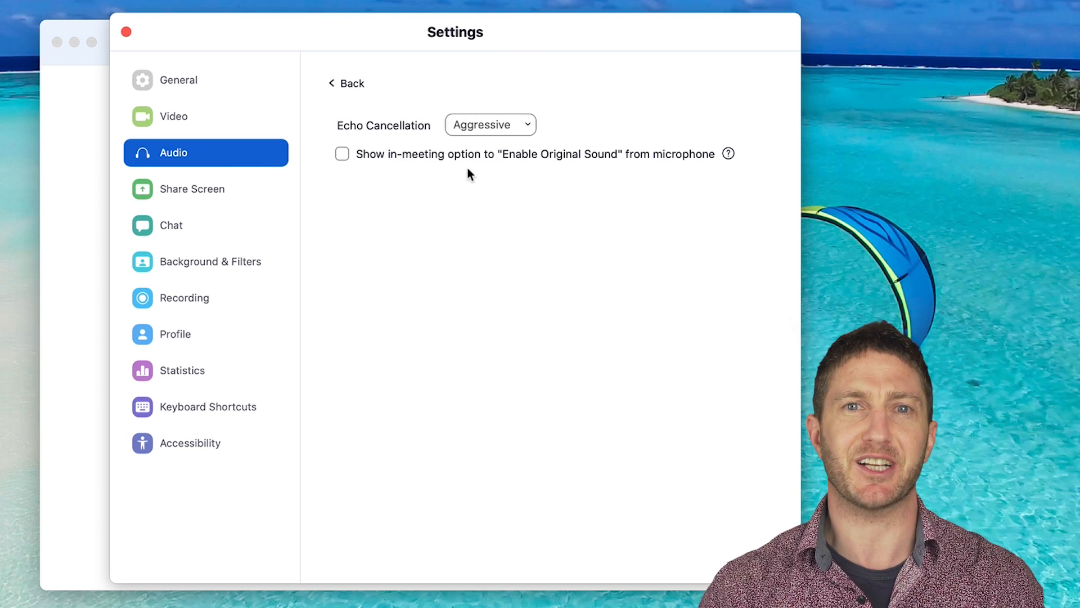